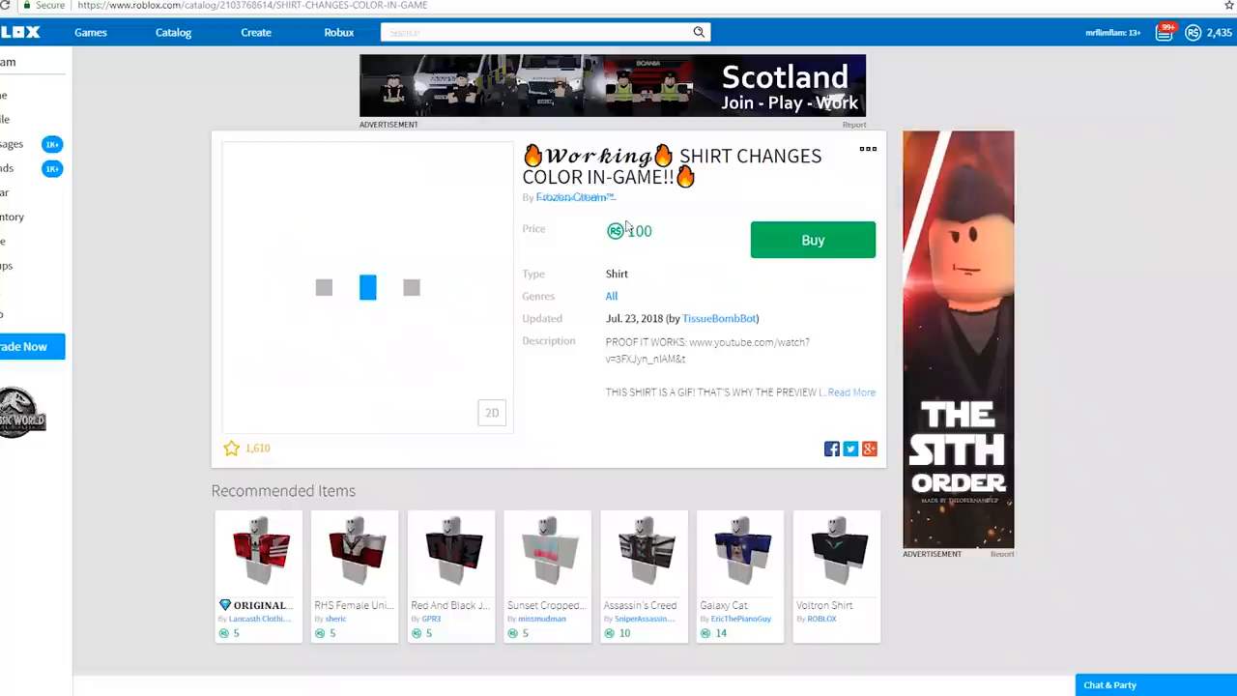
Step: Cancel buying the shirt, then read and highlight its full GIF-format description
click(813, 240)
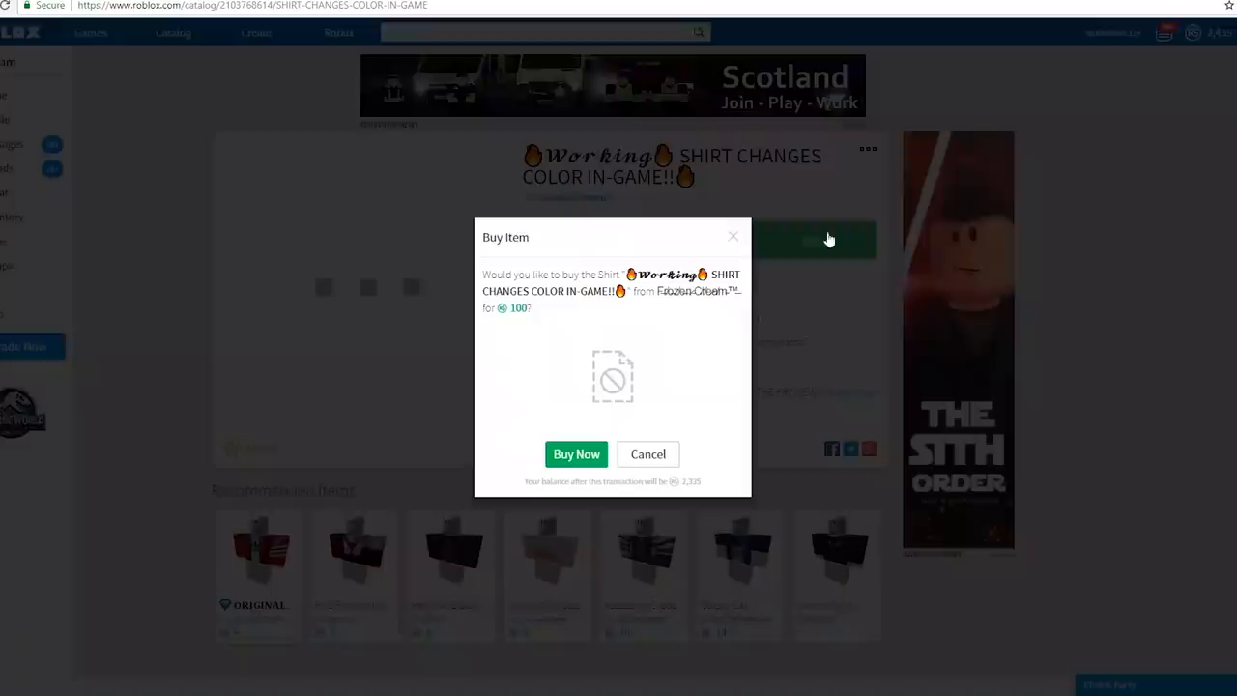
click(648, 455)
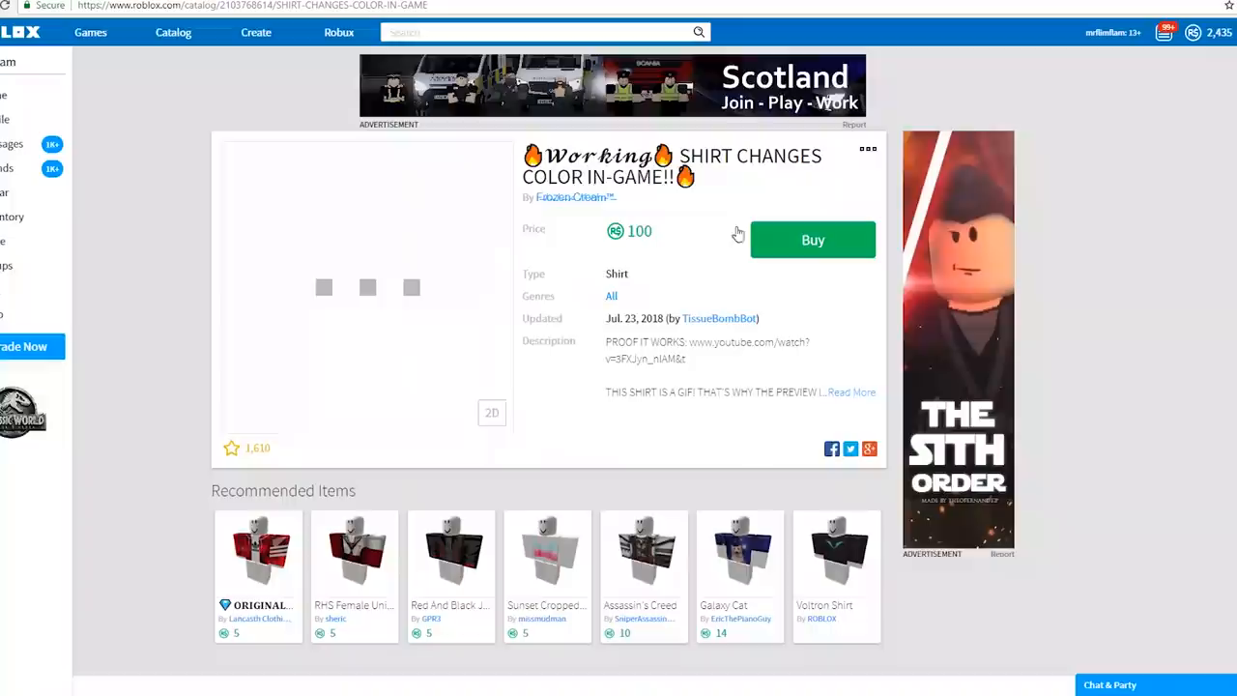
click(852, 392)
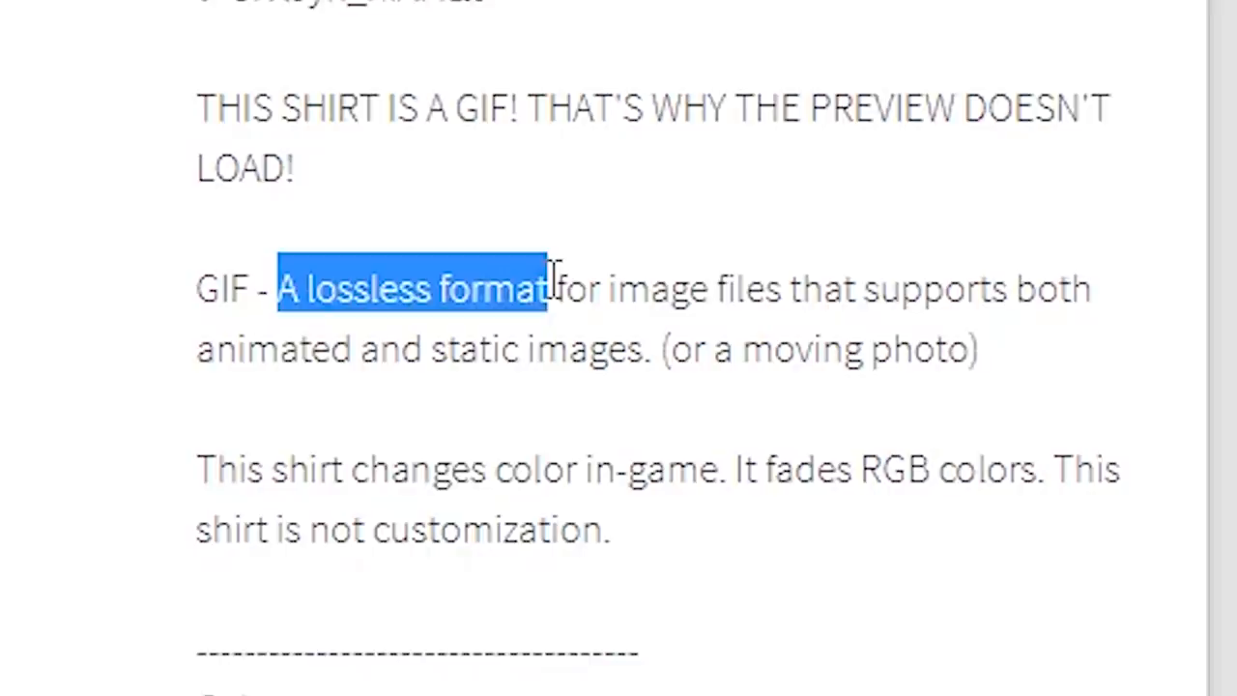
drag(546, 288, 604, 355)
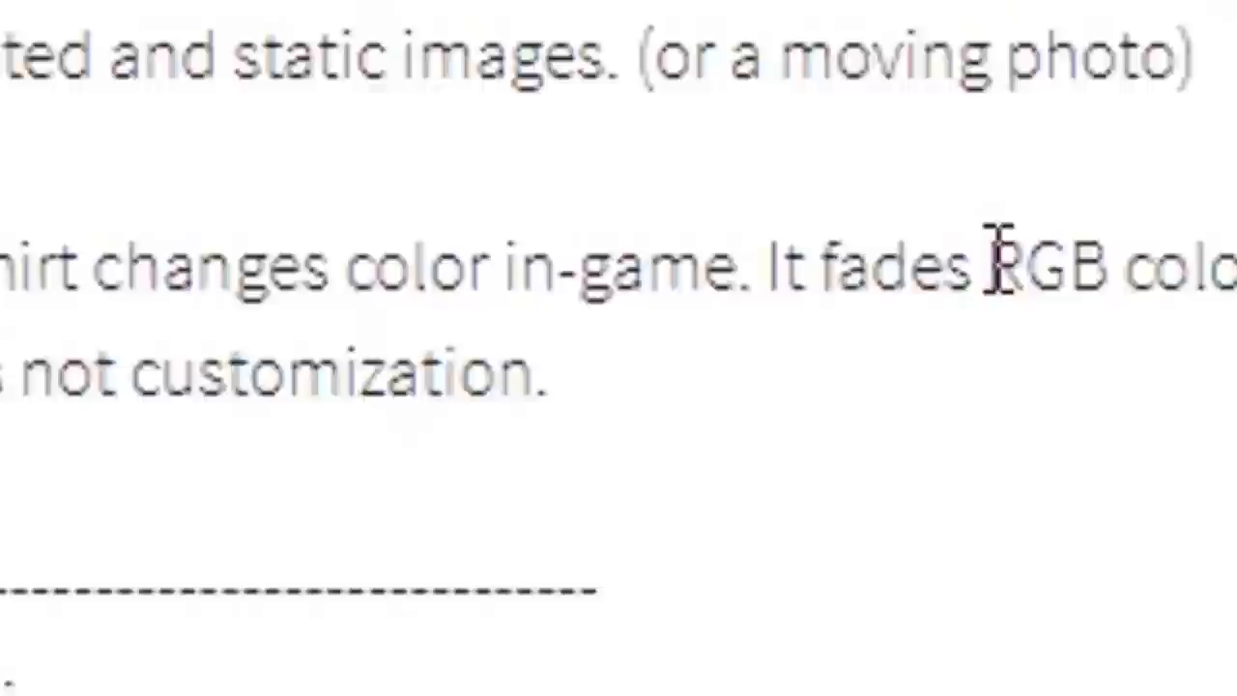
scroll(up, 3)
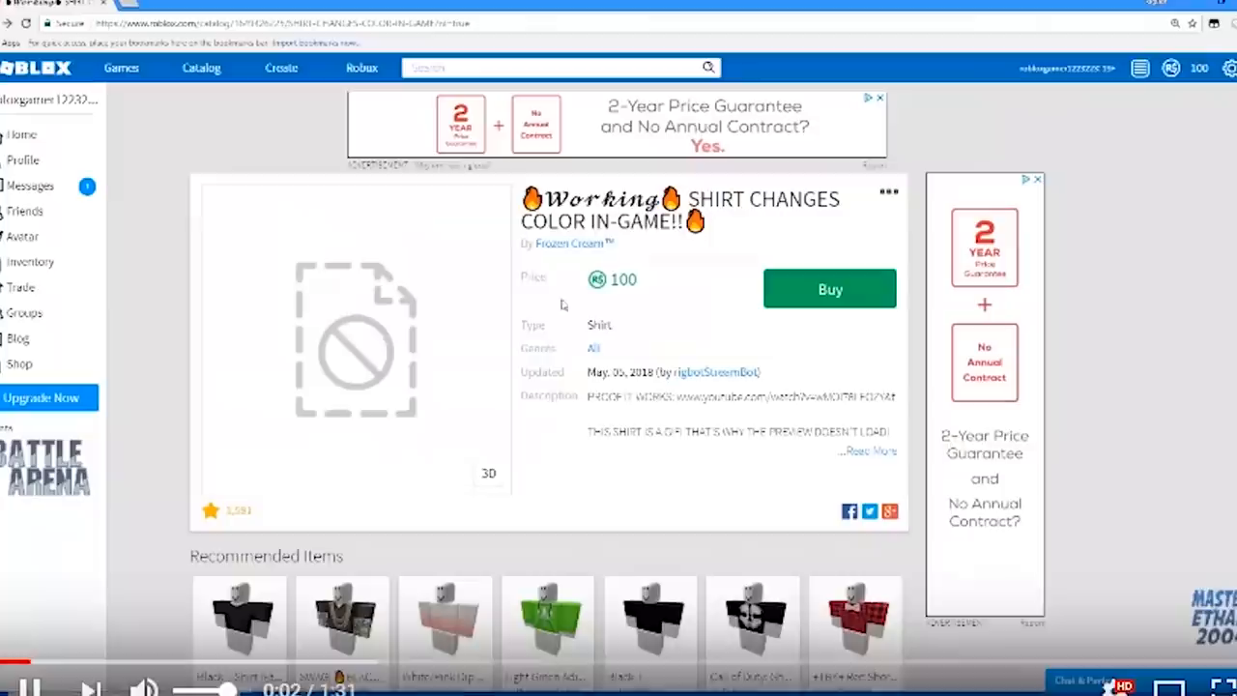
Step: Play the seller's proof video on YouTube
click(829, 289)
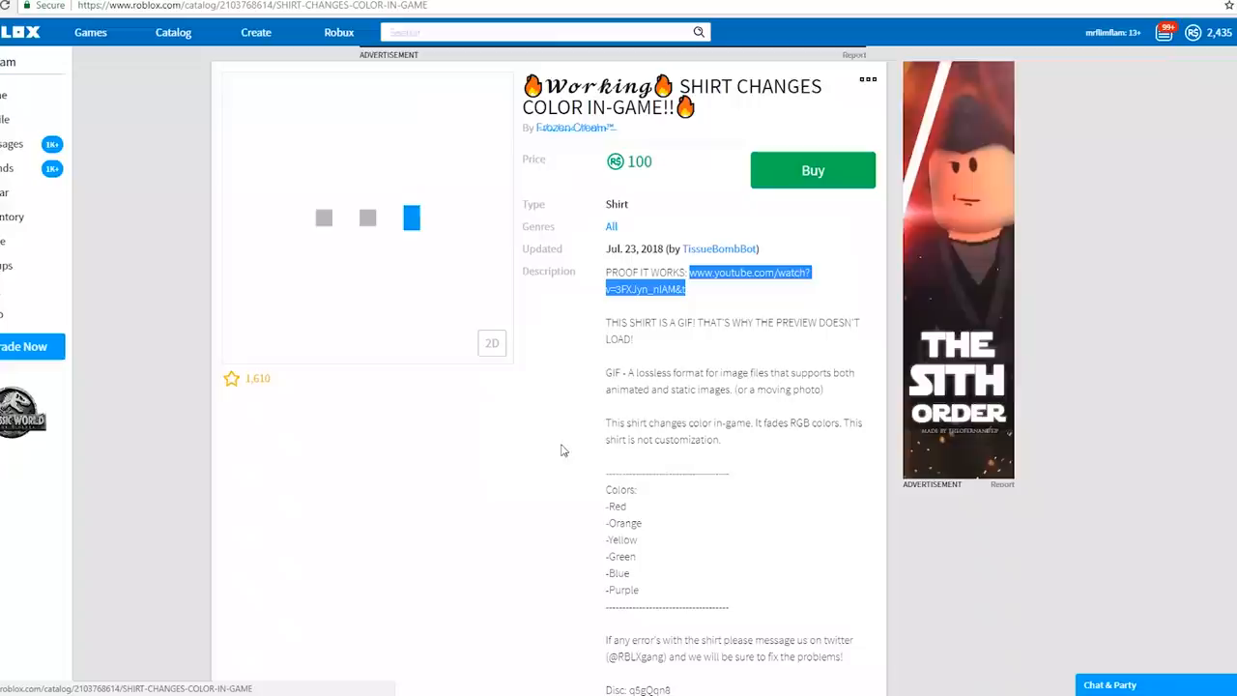
Step: Buy the color-changing shirt for 100 Robux
click(812, 170)
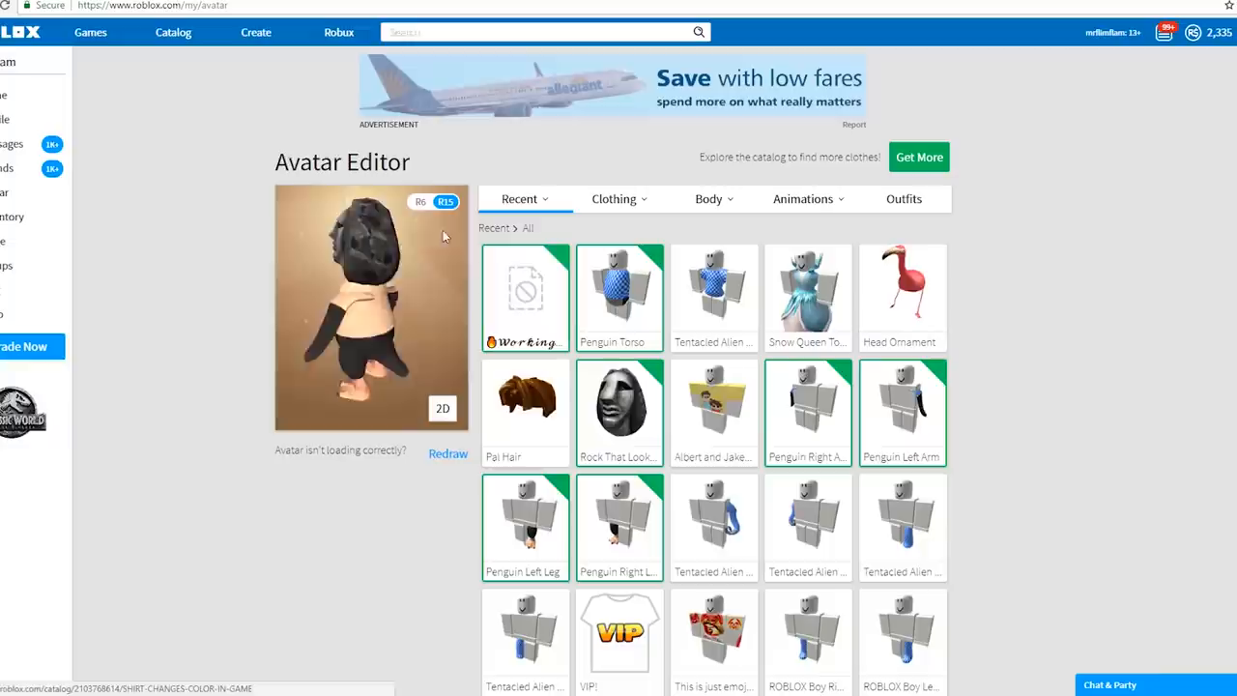
scroll(down, 3)
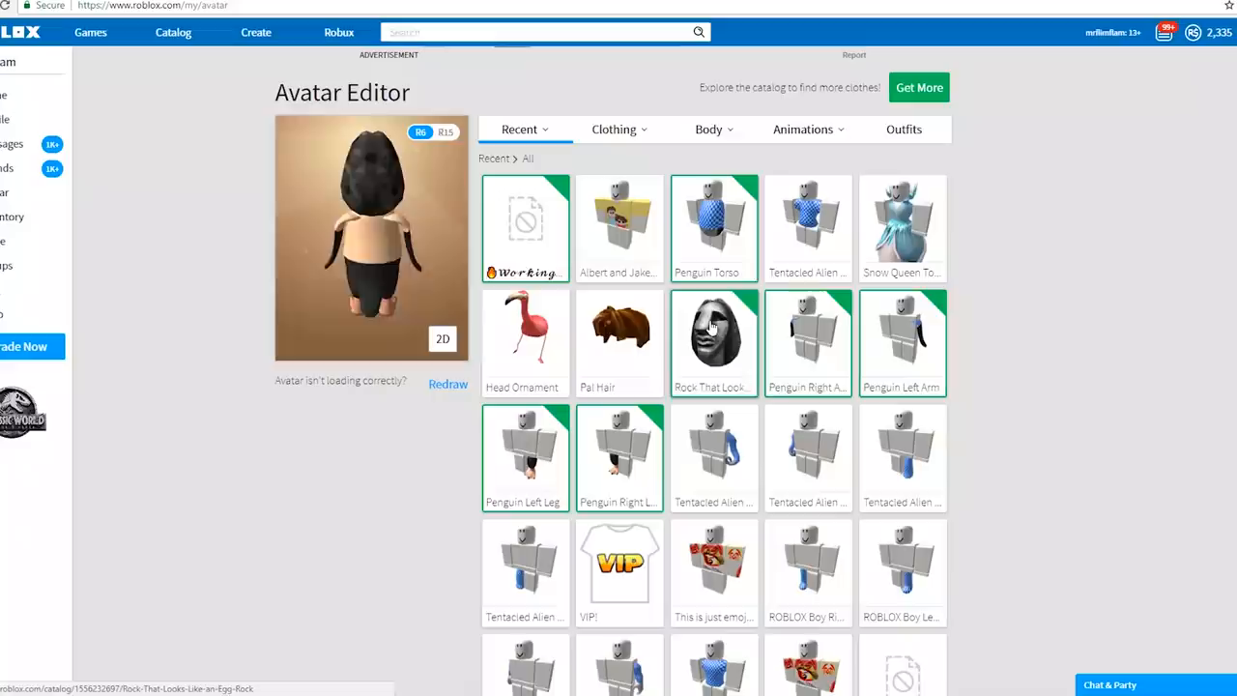
scroll(down, 3)
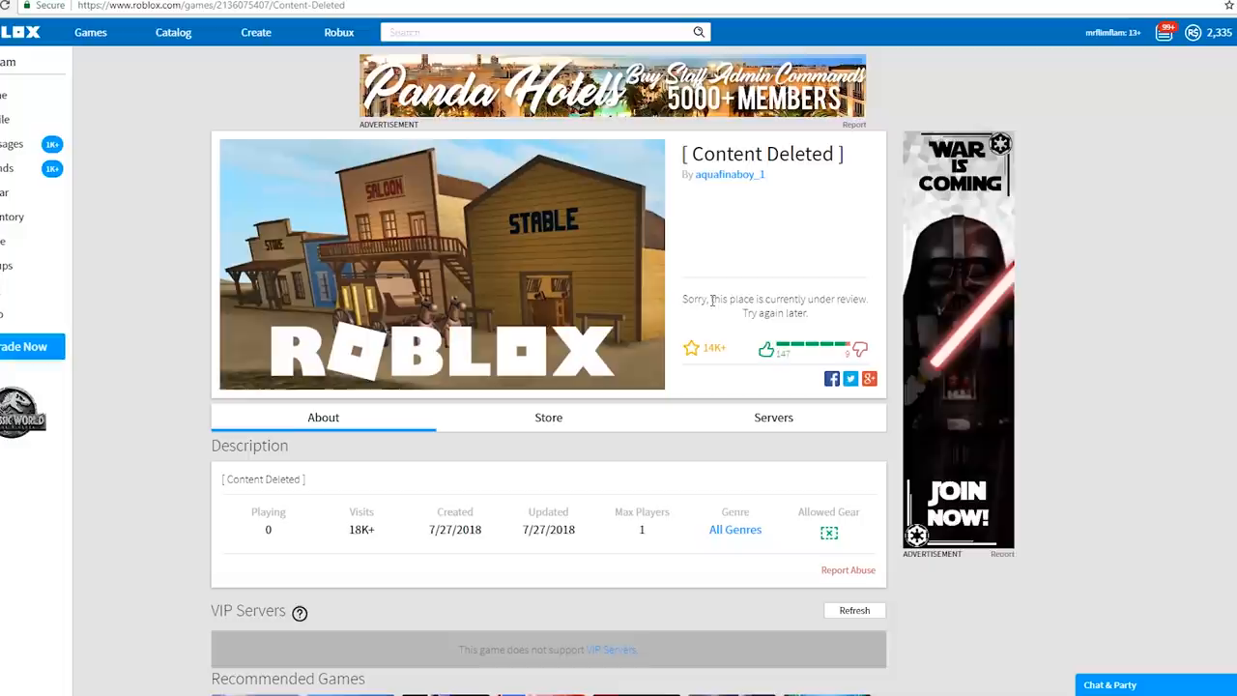
Step: Open the suspicious EARN ROBUCKS game card and check its ratings
click(90, 32)
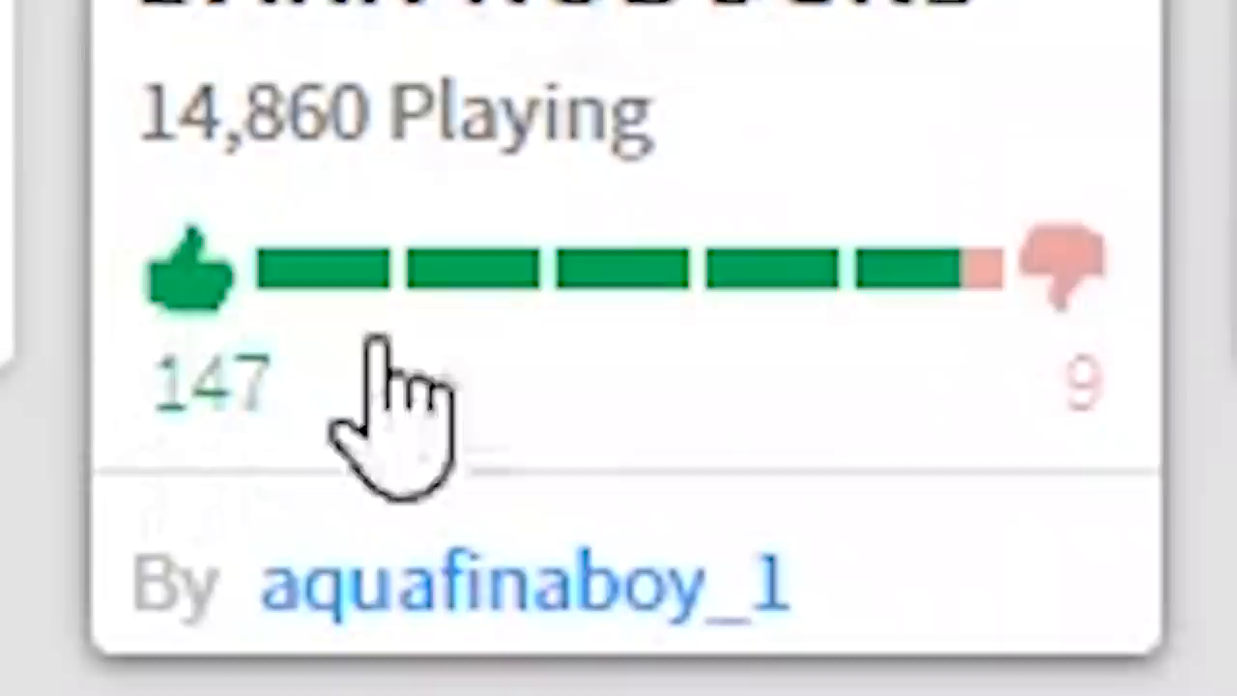
click(805, 300)
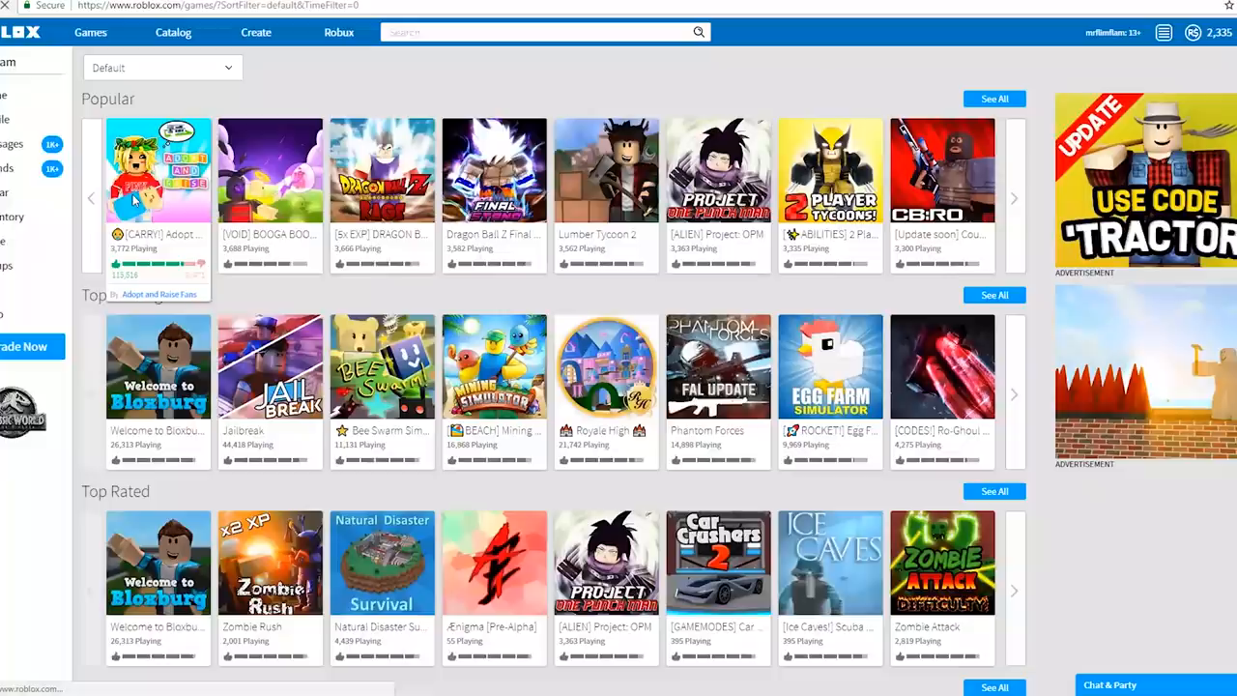
Step: Briefly join a game to test the shirt, then leave it
click(158, 169)
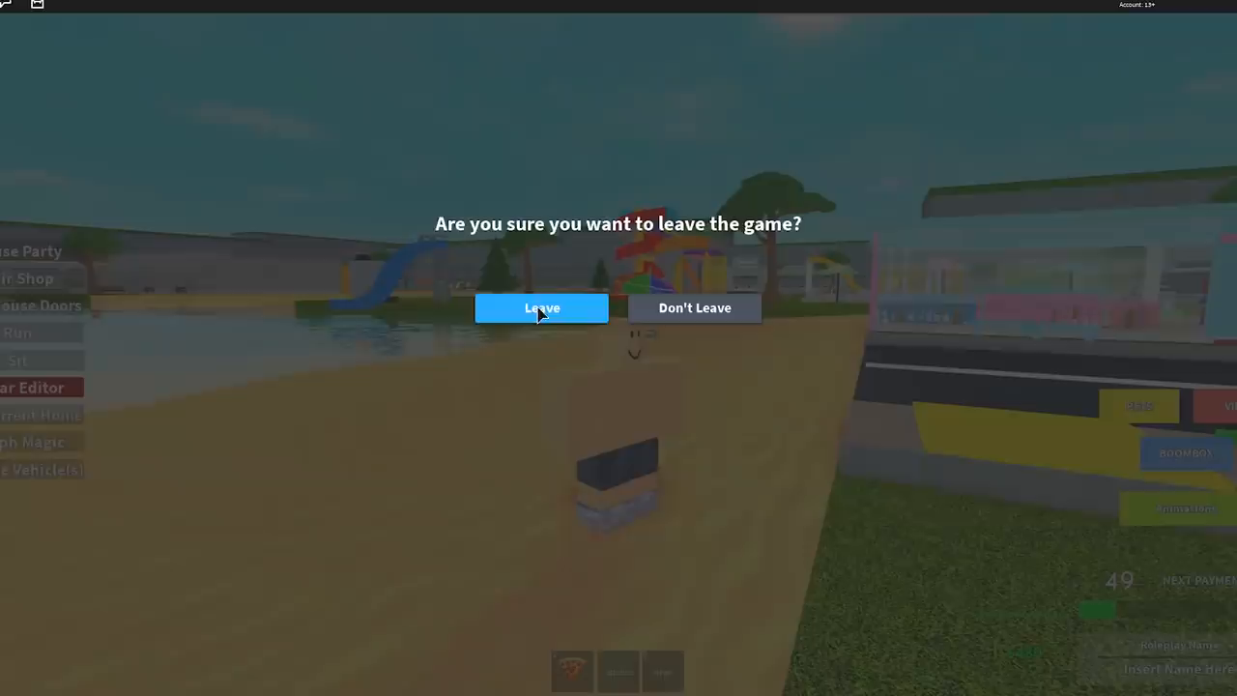
click(694, 308)
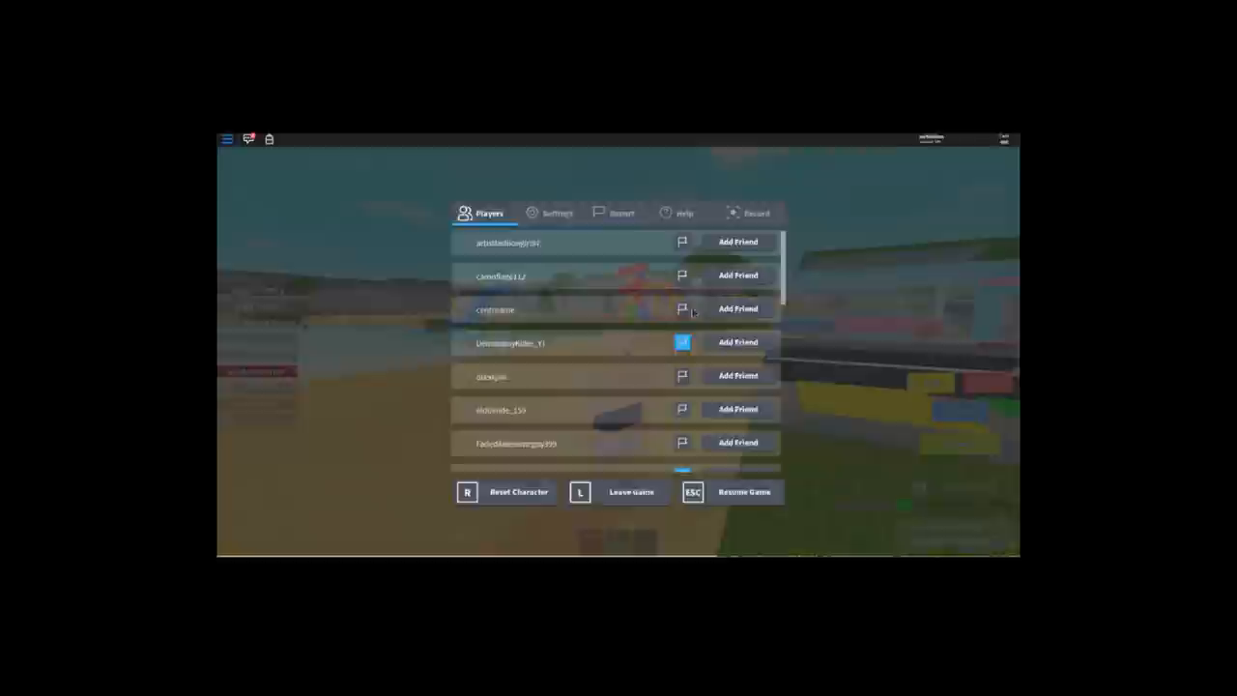
click(631, 492)
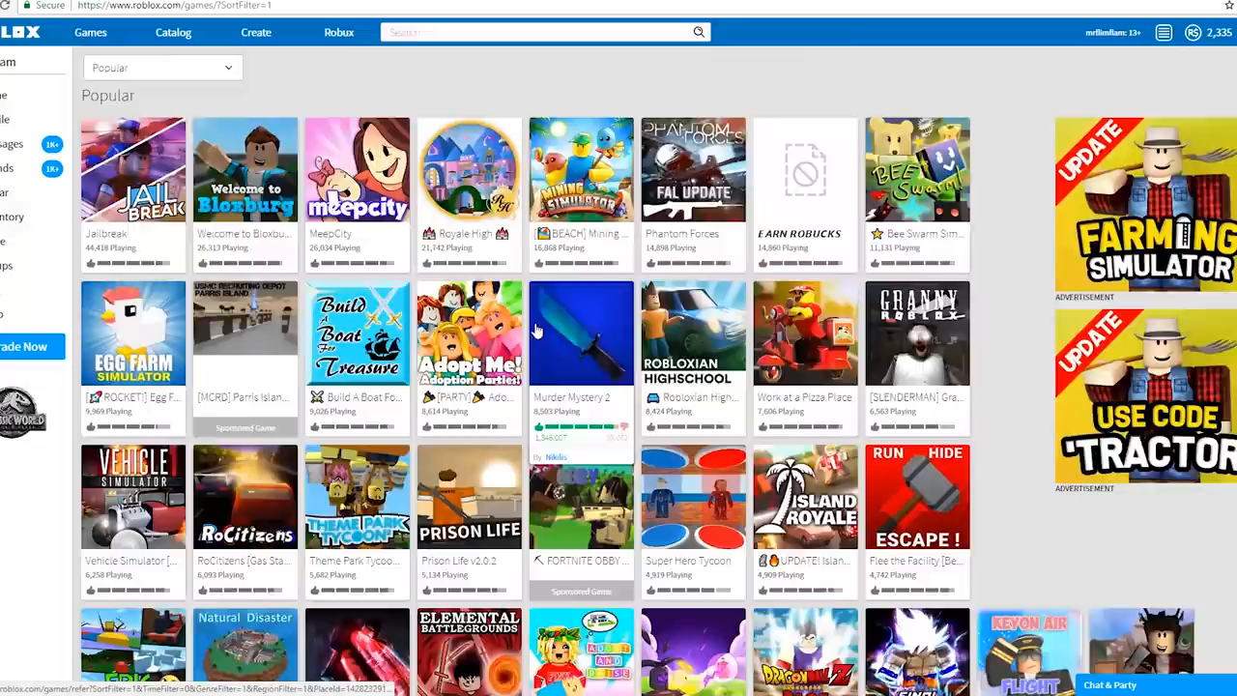
scroll(down, 3)
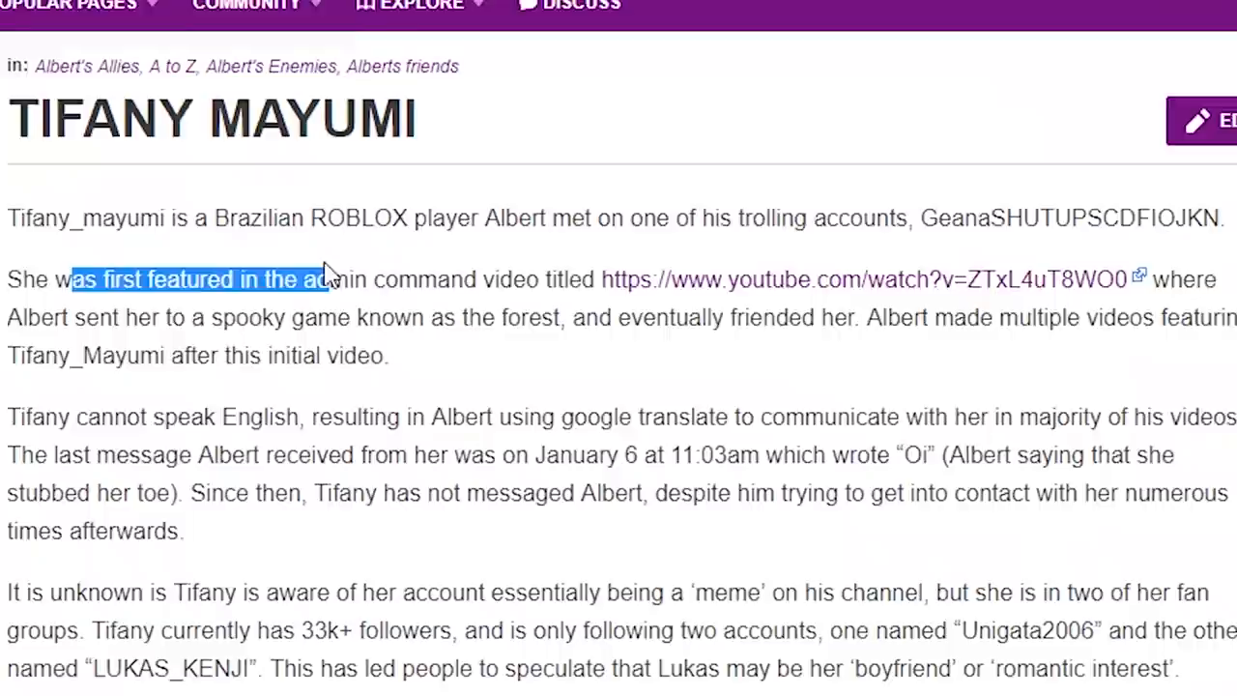
Step: Go from the player's Fandom article to the Divorce Simulator game page
click(860, 279)
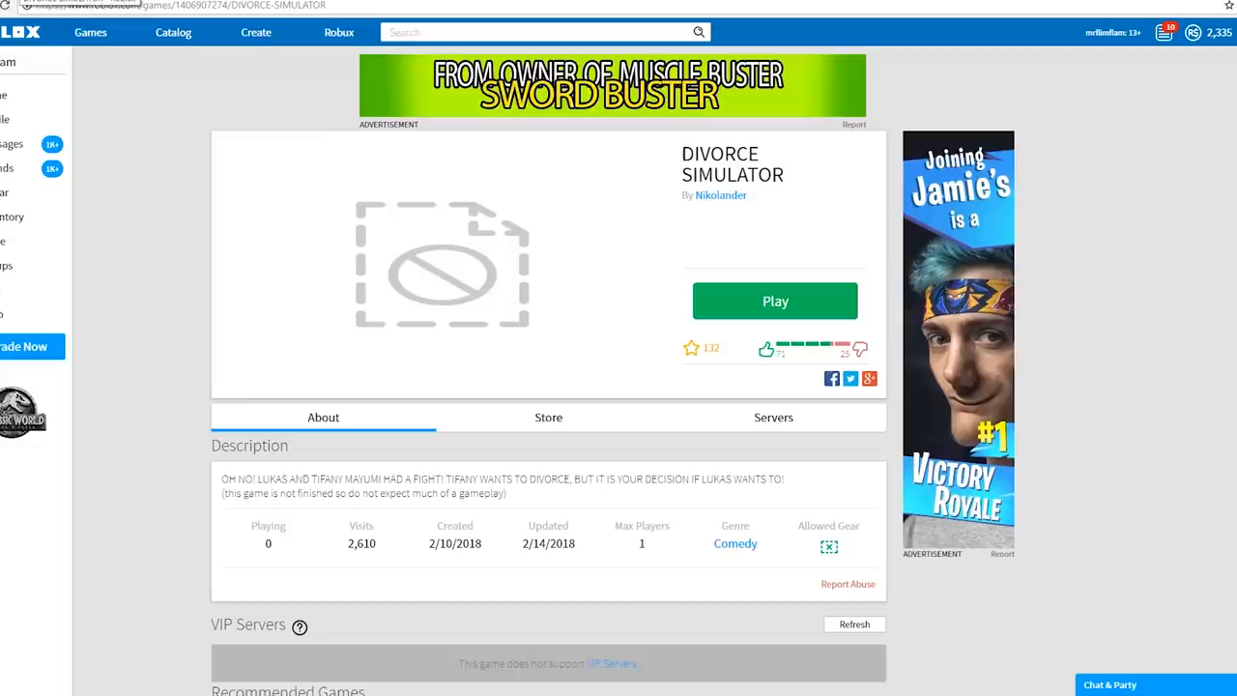
Step: Launch Divorce Simulator and walk into the pink bedroom
click(774, 300)
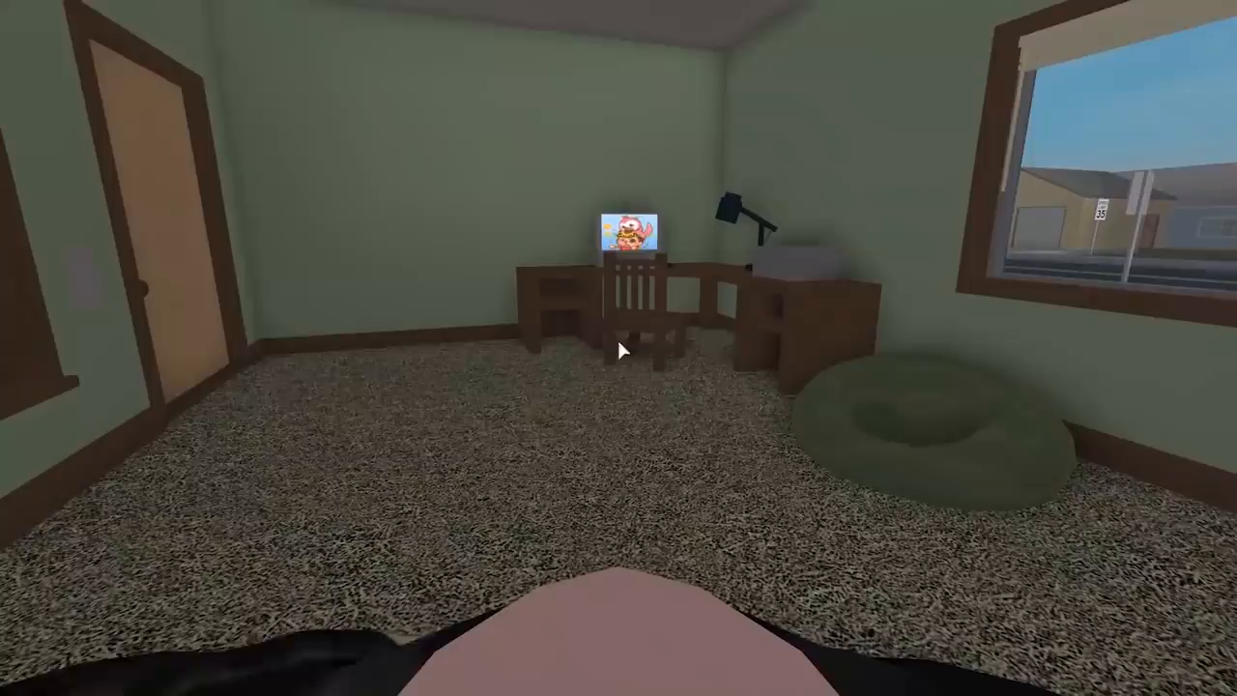
mouse_move(619, 348)
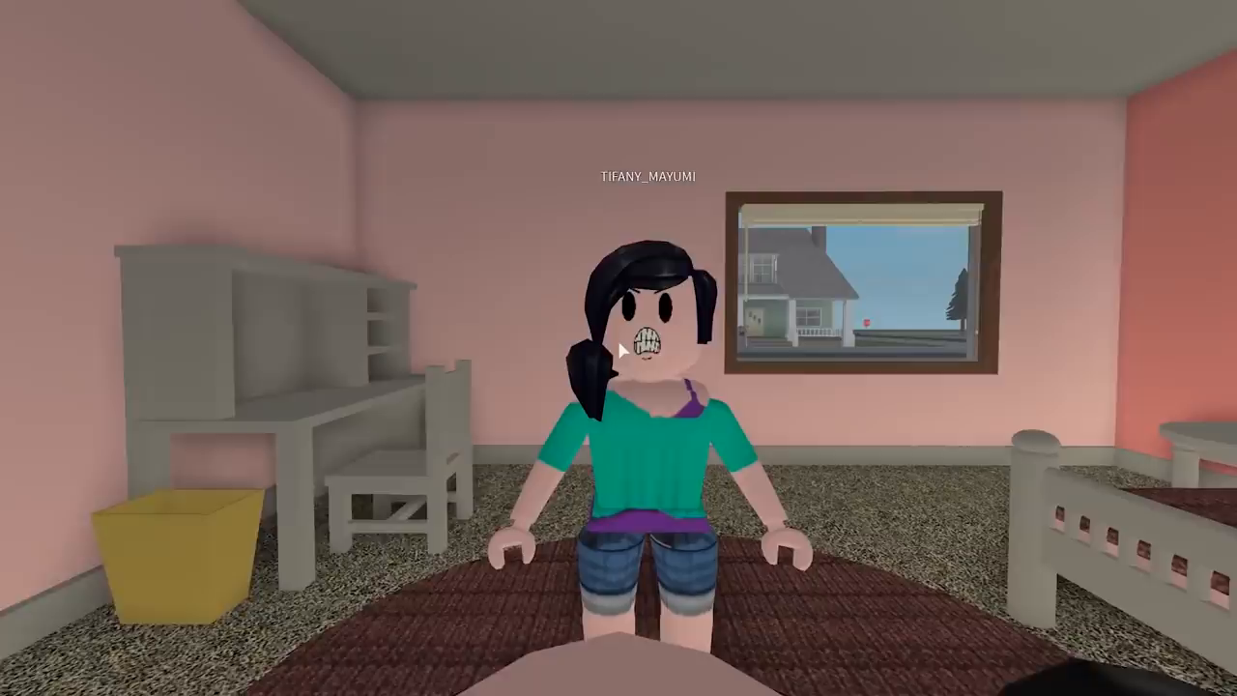
mouse_move(619, 348)
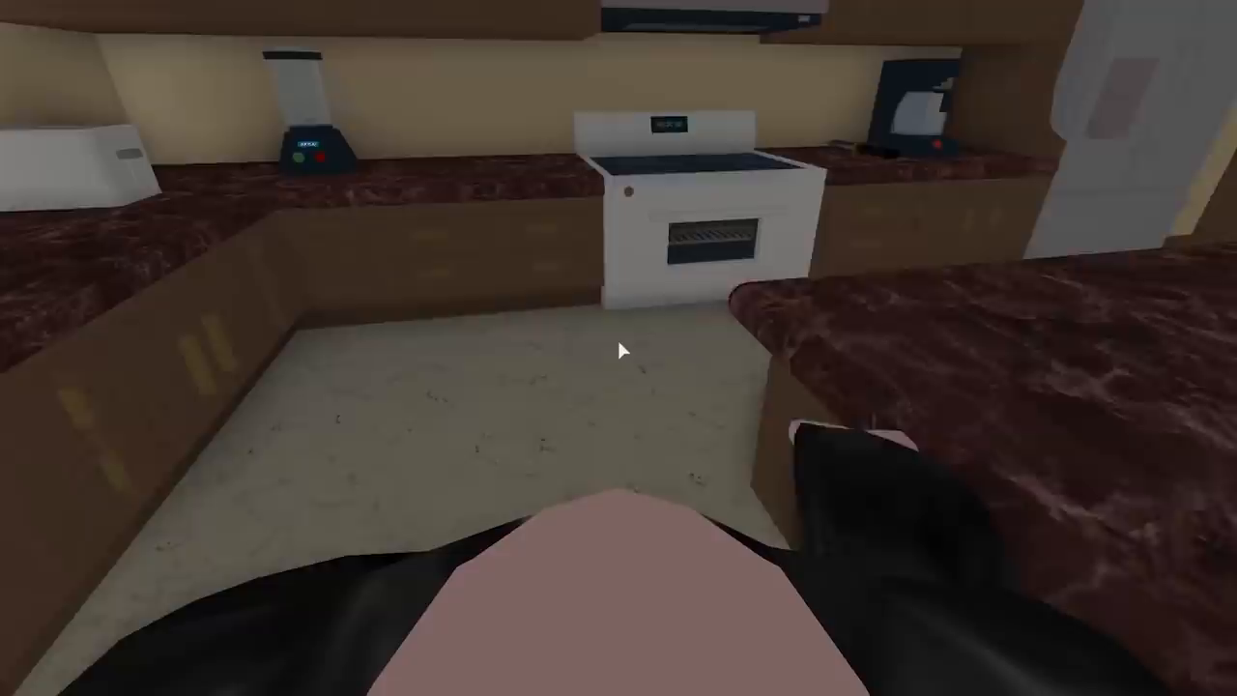
mouse_move(619, 347)
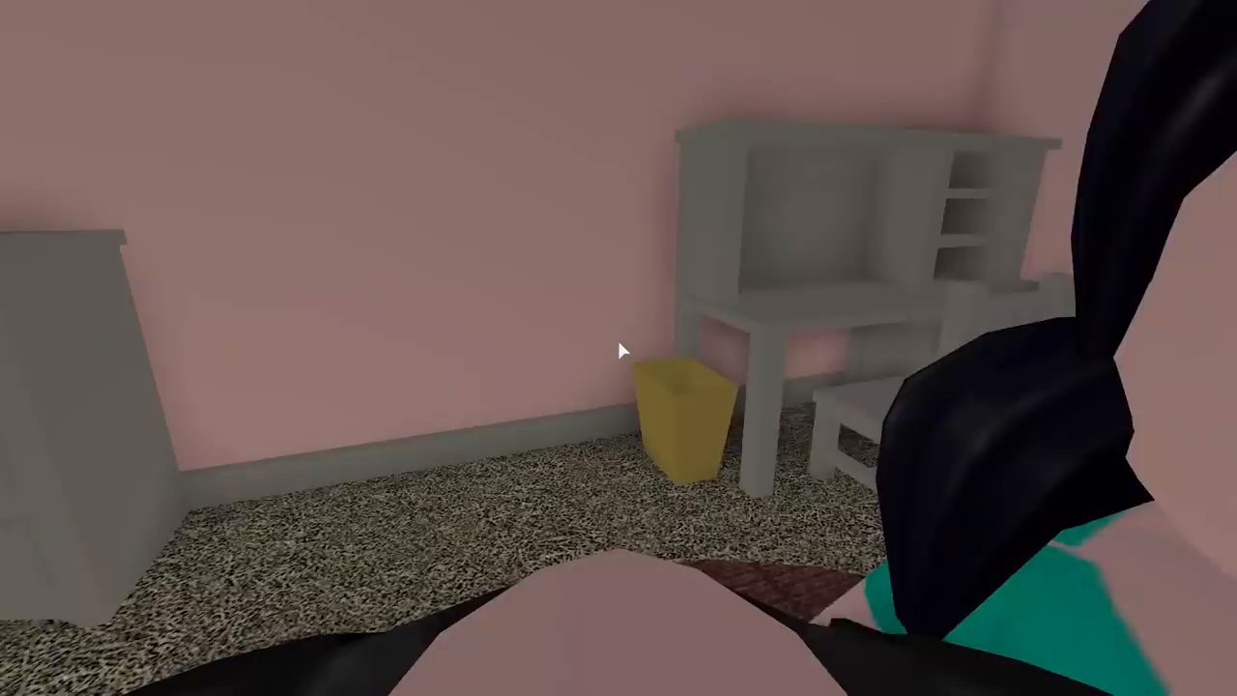
Step: Open the in-game Escape menu after exploring the kitchen and bedroom
key(Escape)
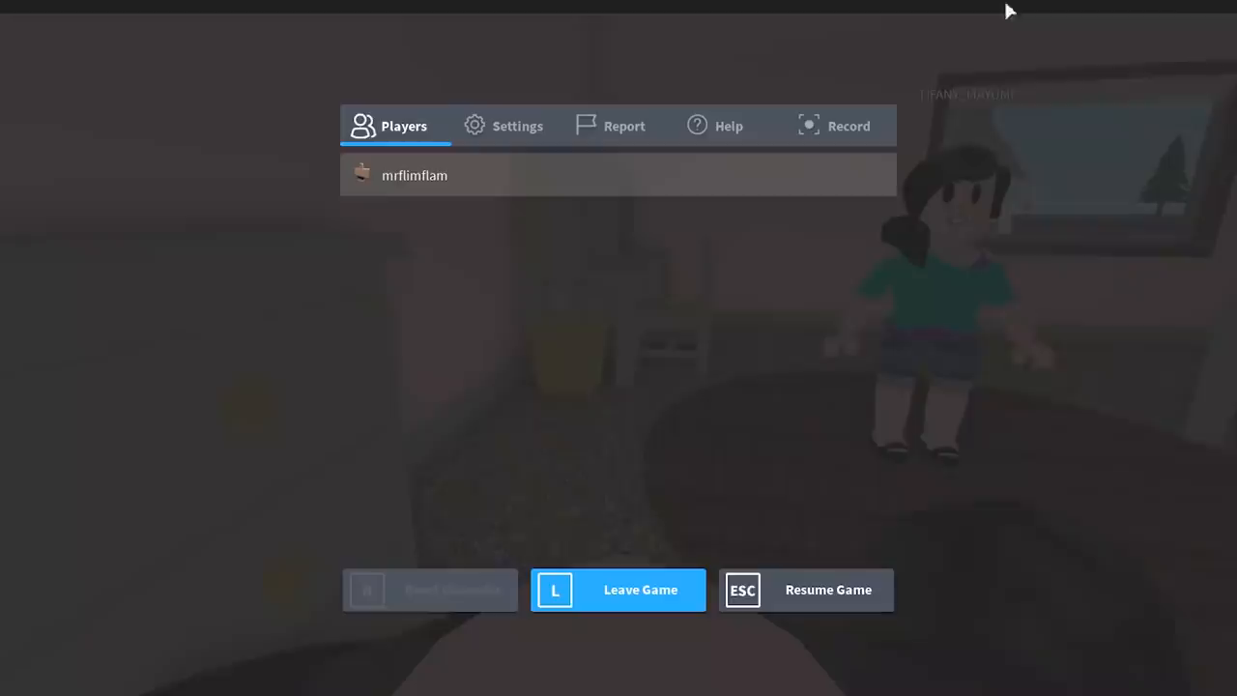
Step: Leave Divorce Simulator and replay the proof video's game footage
click(618, 589)
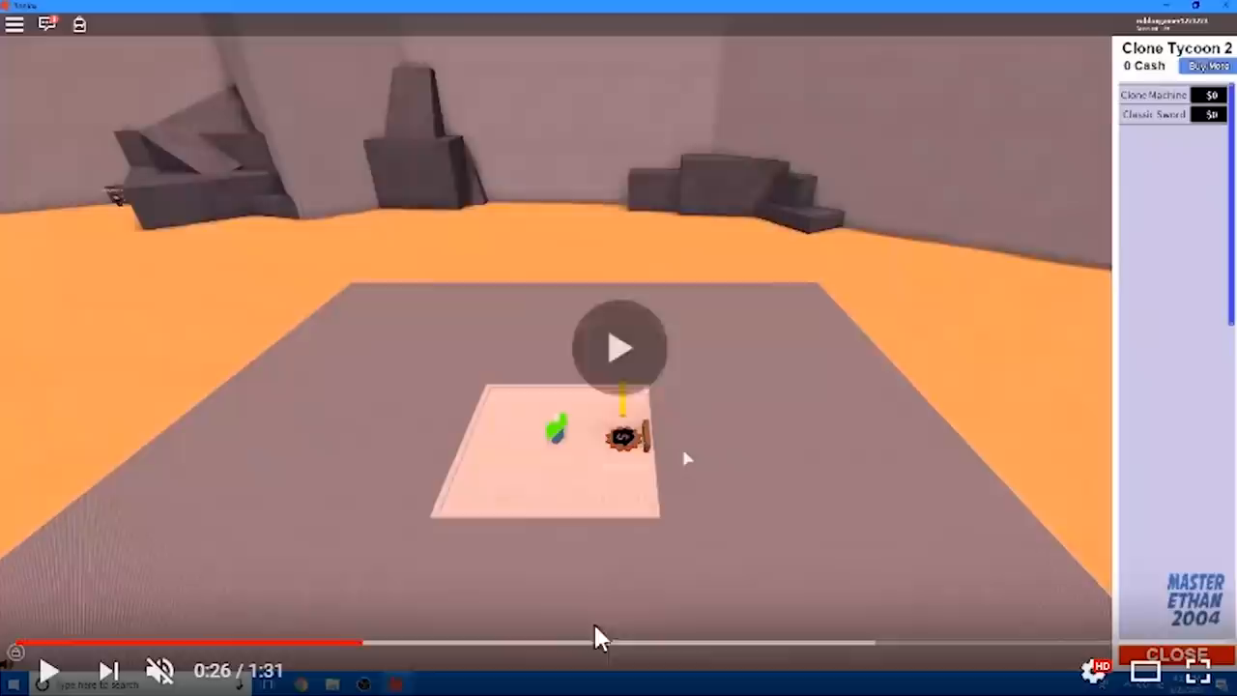
click(619, 346)
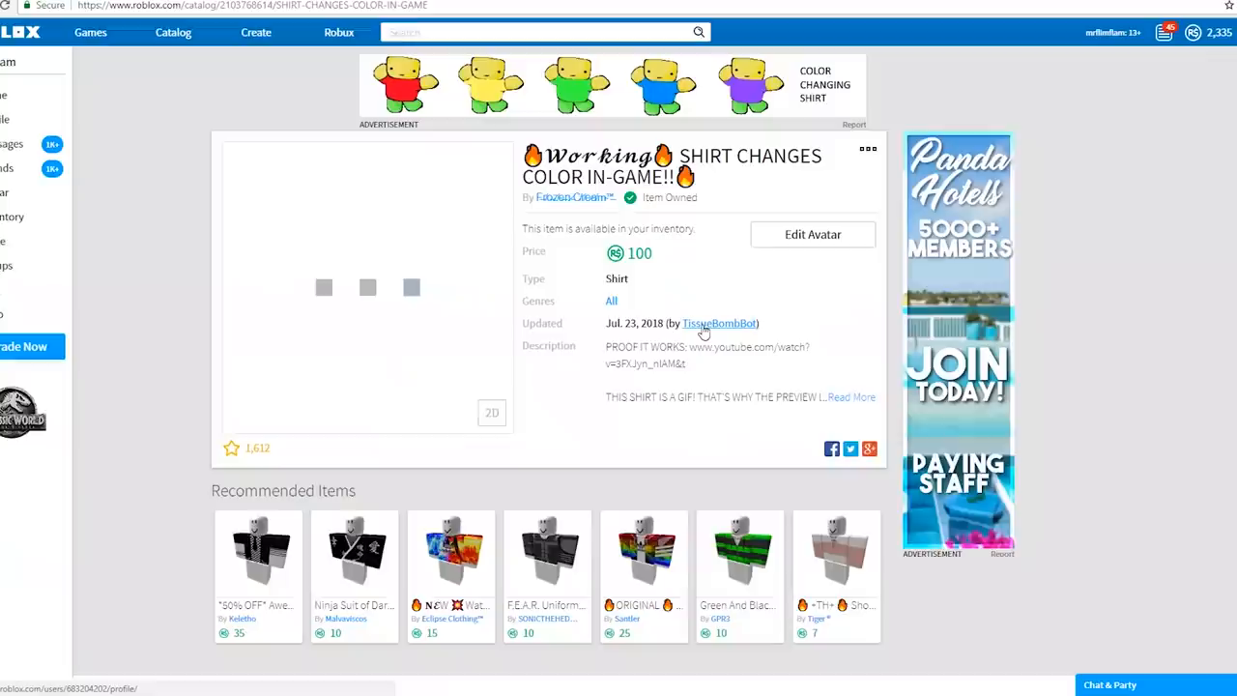
mouse_move(711, 328)
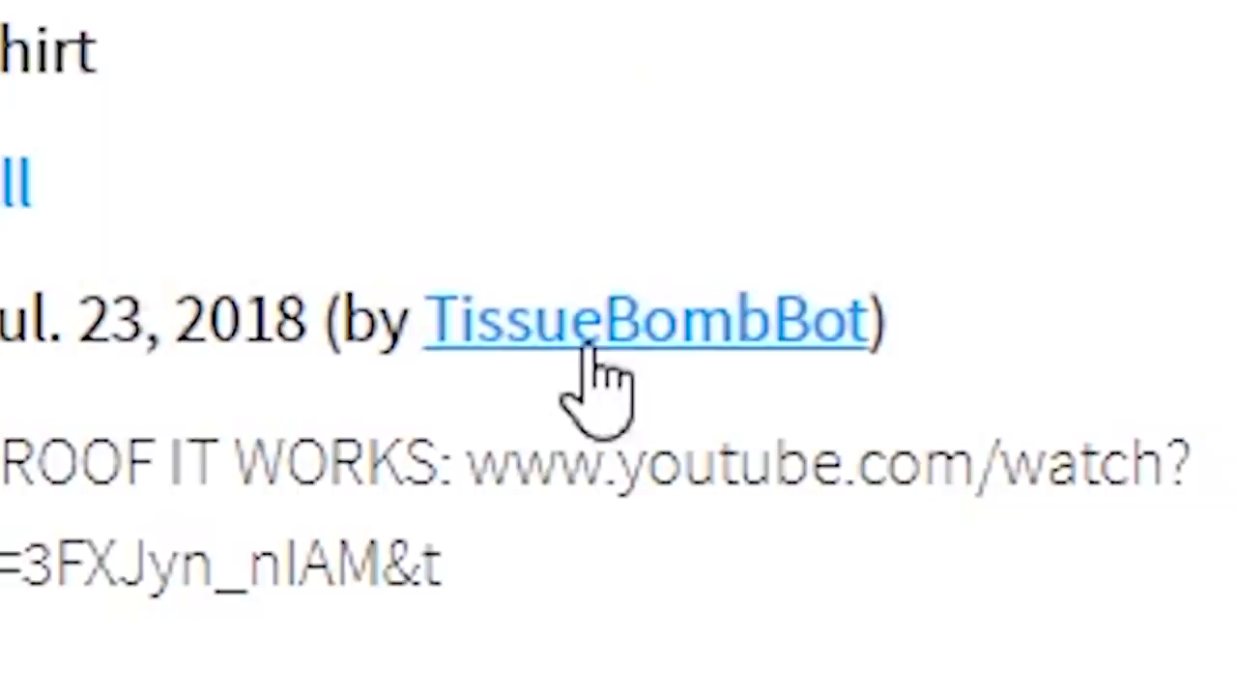
Step: Open the uploader's Frozen Cream group, select its greeting, and scroll through the refund wall posts
click(645, 319)
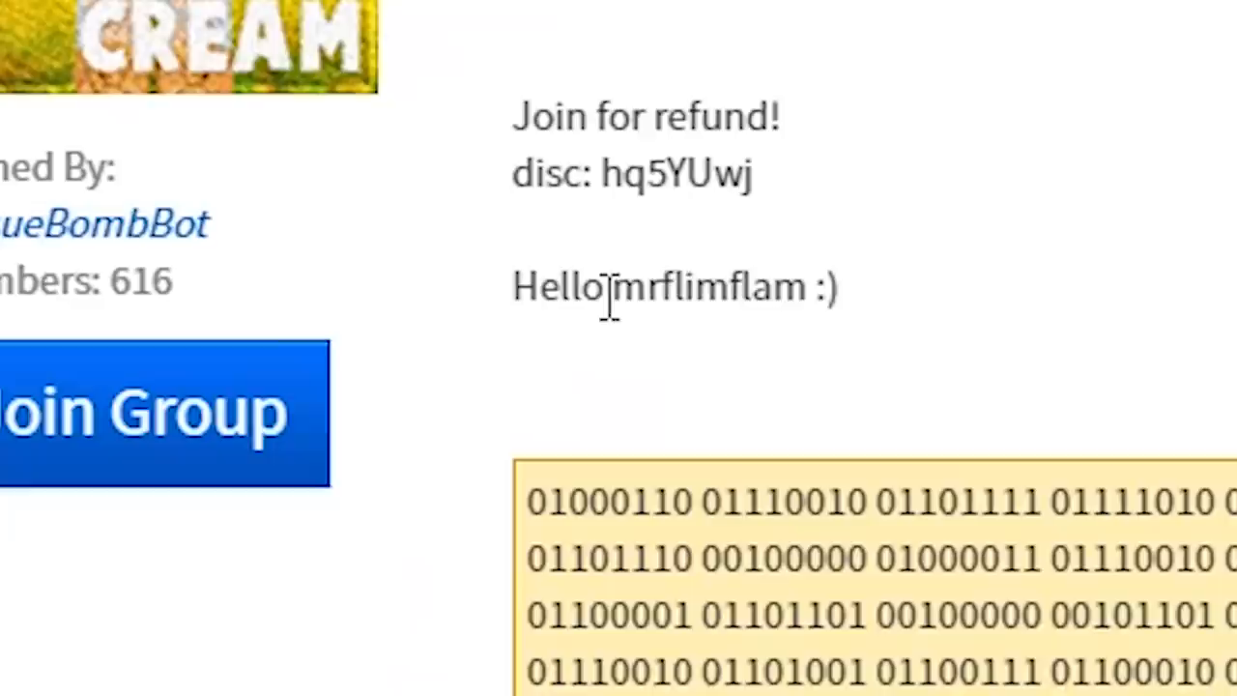
double_click(677, 285)
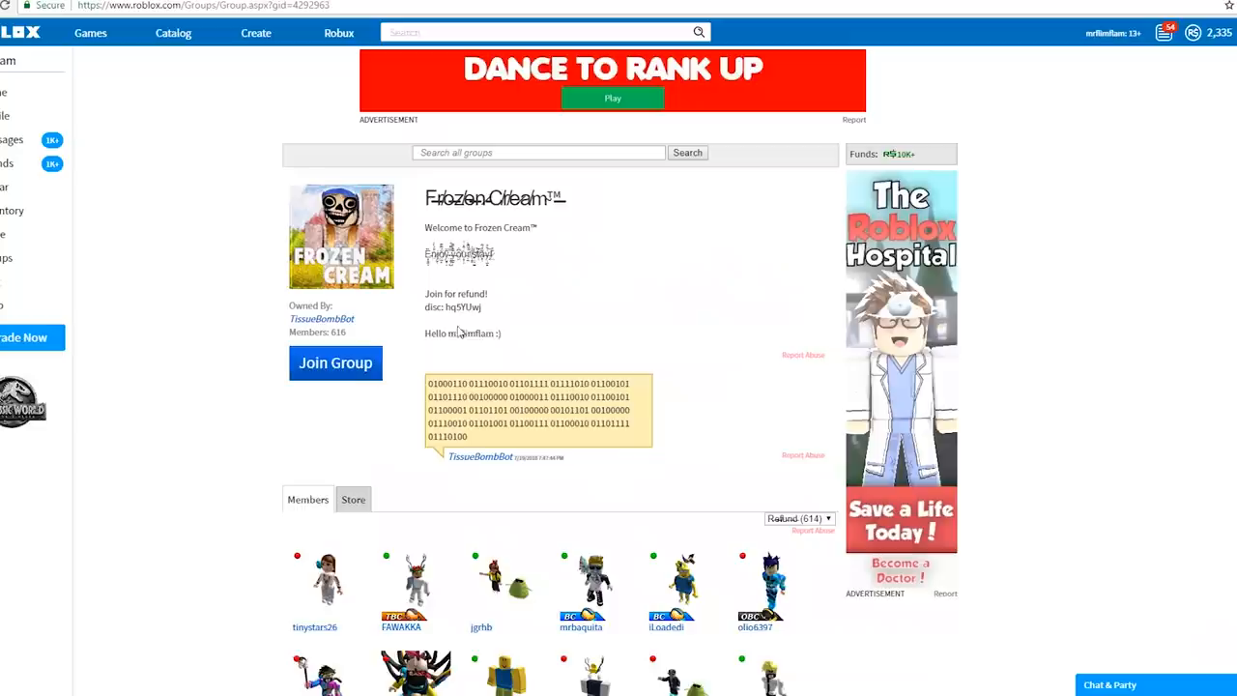
scroll(down, 3)
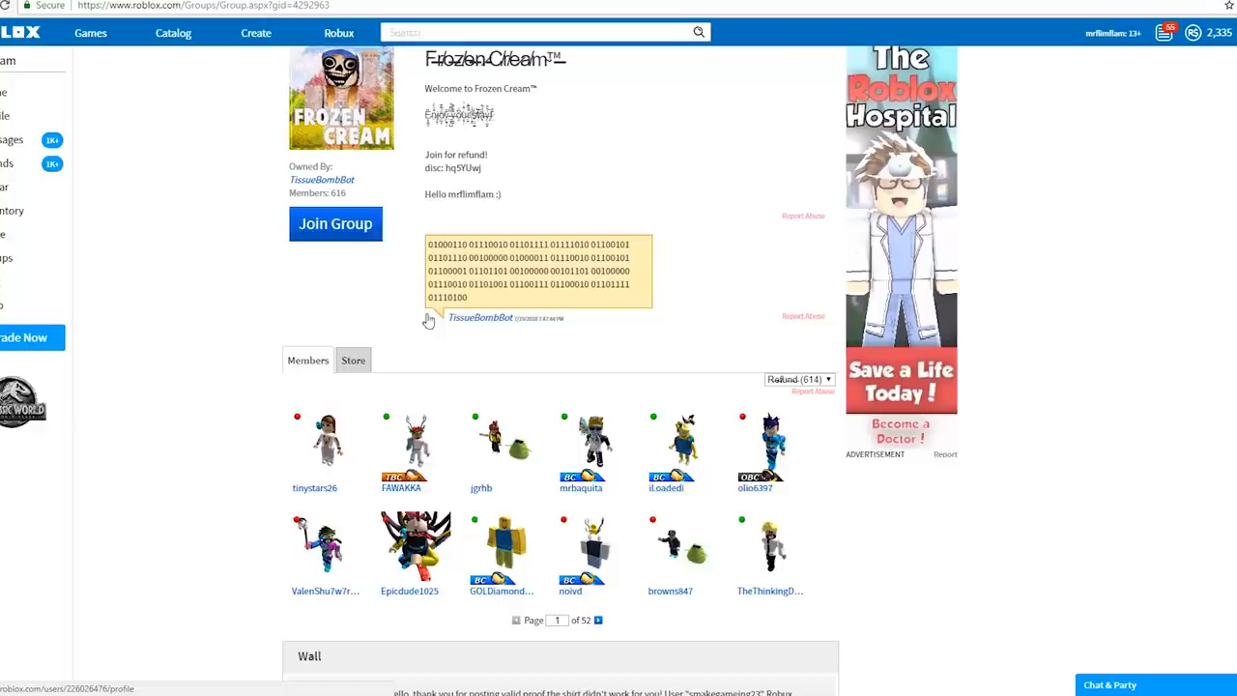
scroll(up, 3)
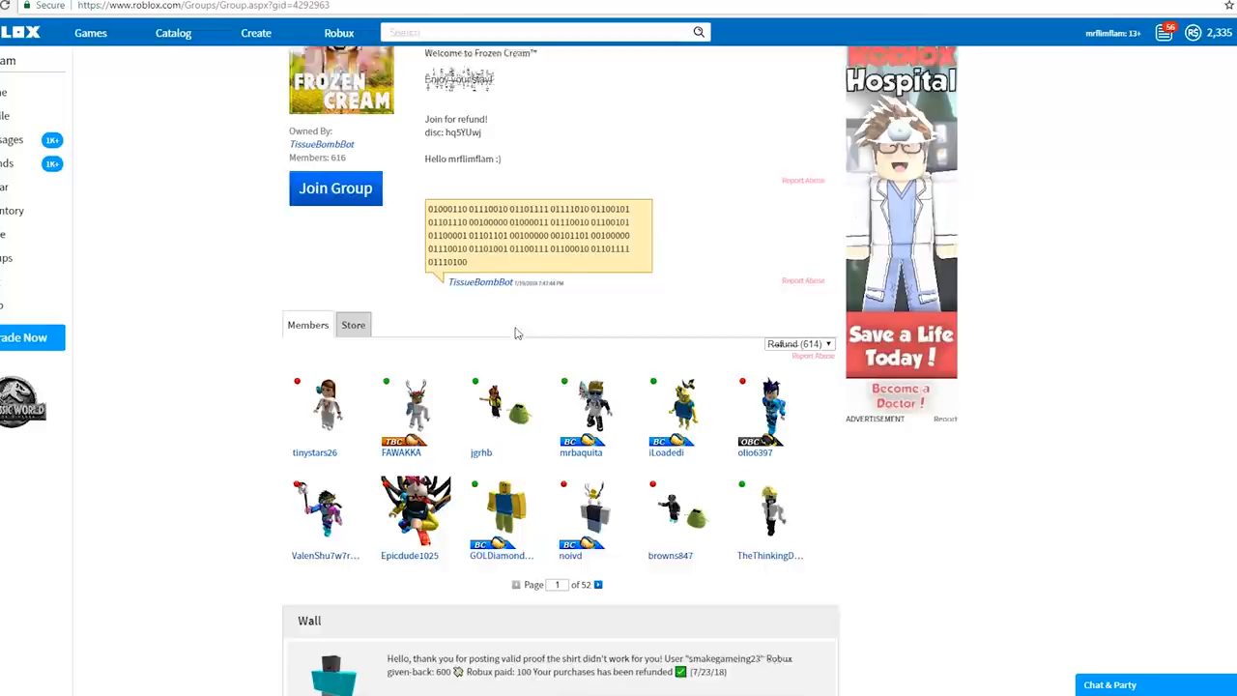
scroll(down, 3)
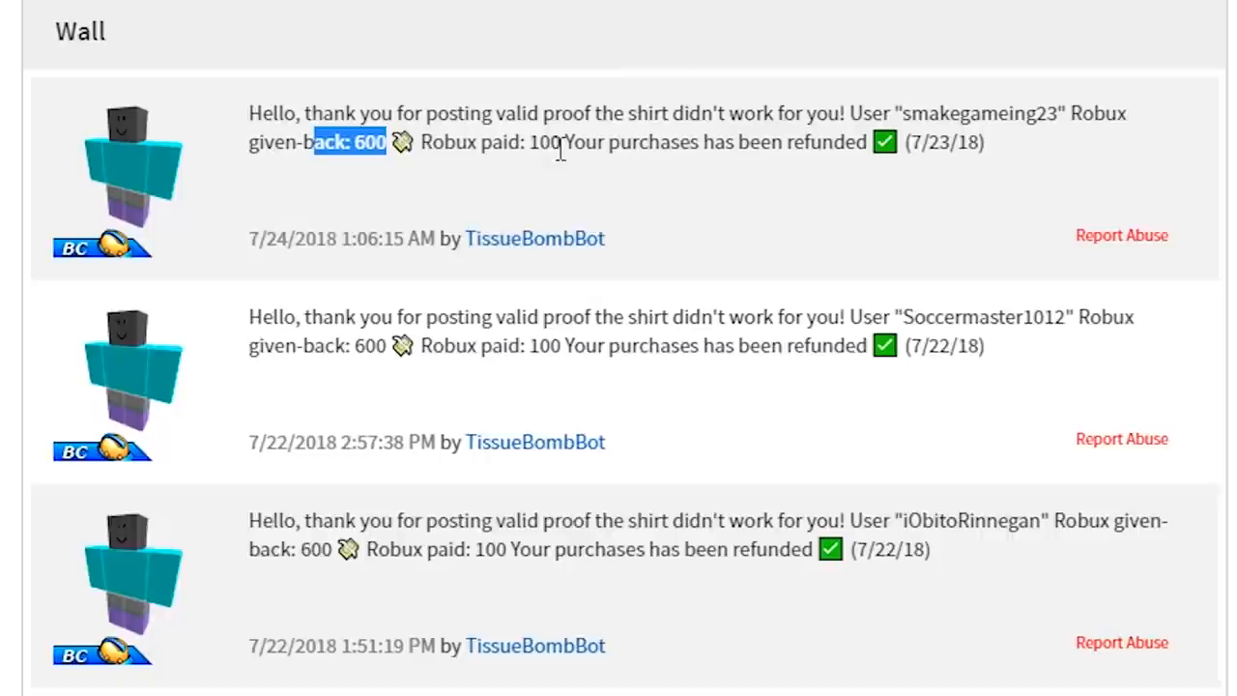
scroll(down, 3)
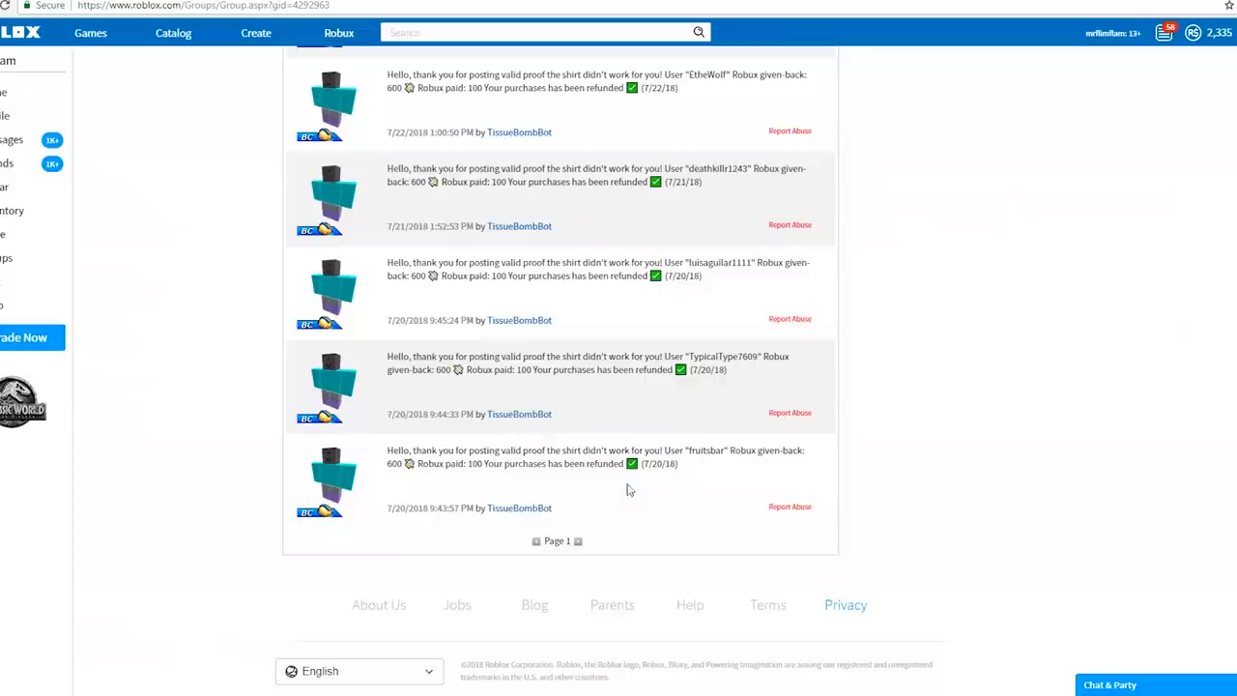
scroll(up, 3)
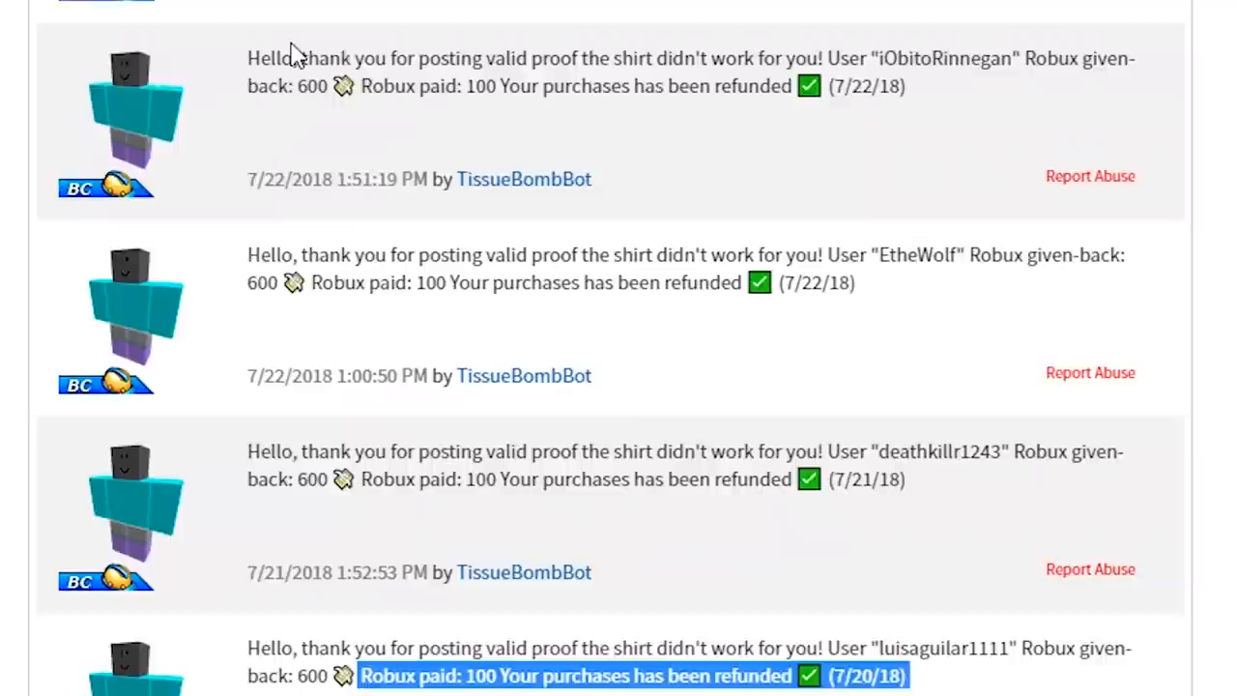
scroll(up, 3)
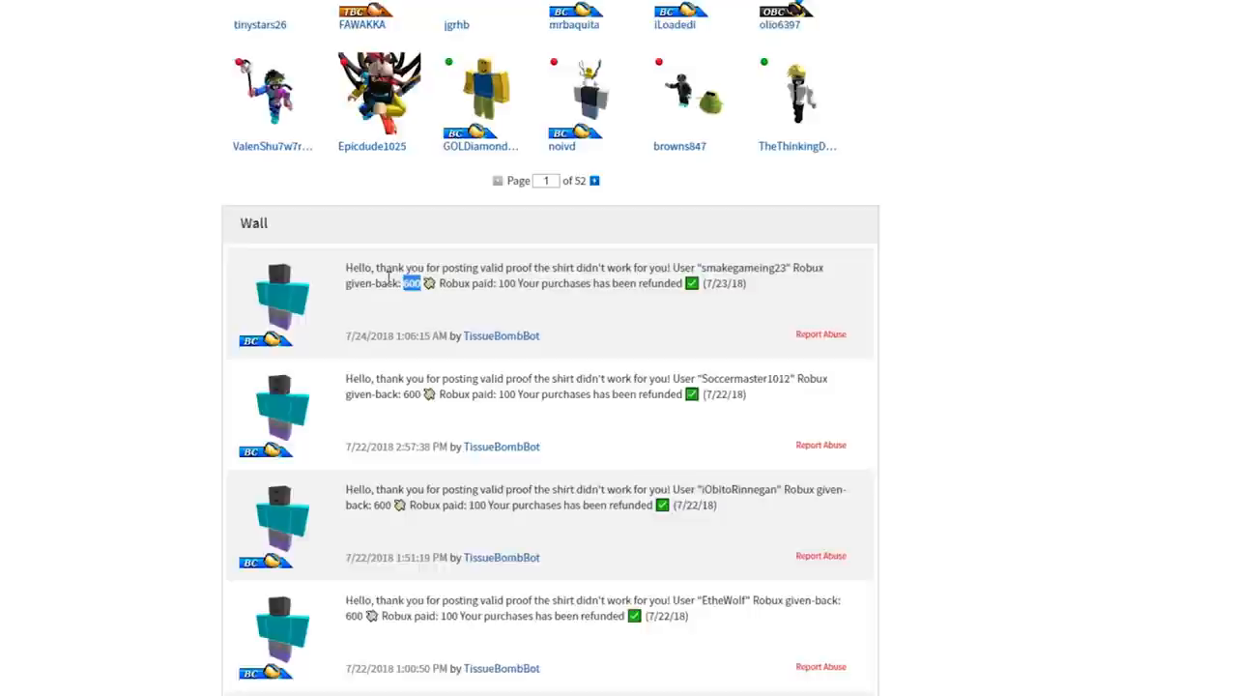
scroll(up, 3)
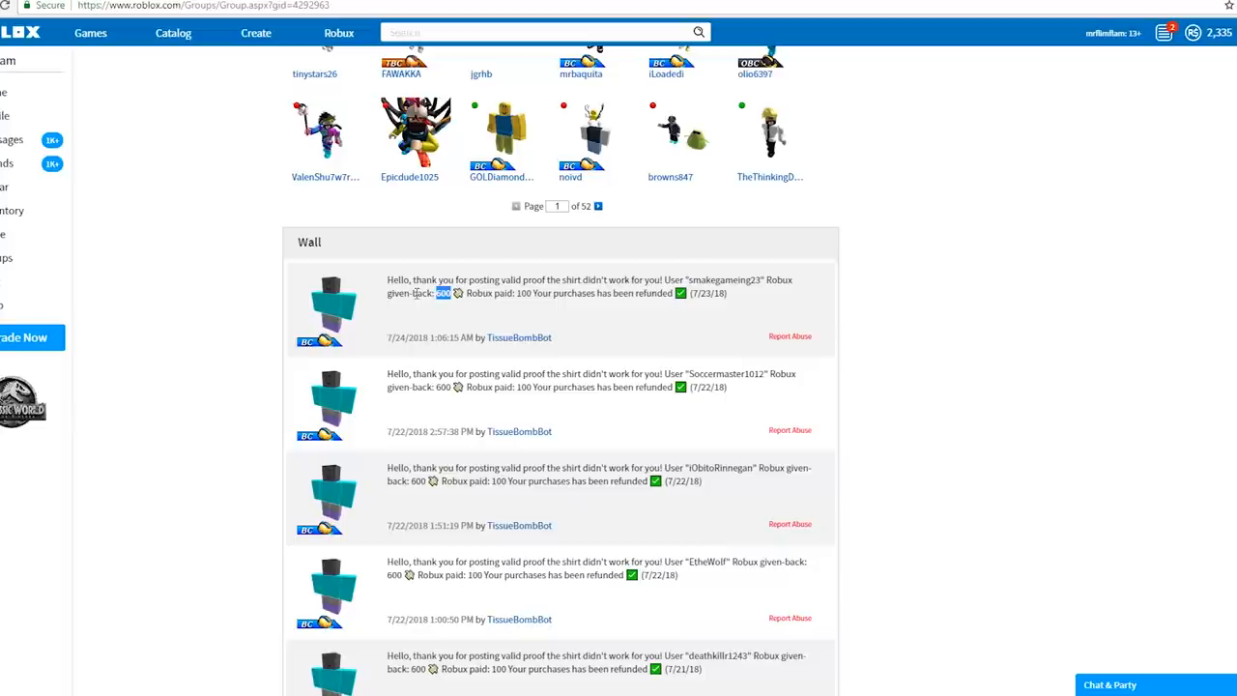
scroll(up, 3)
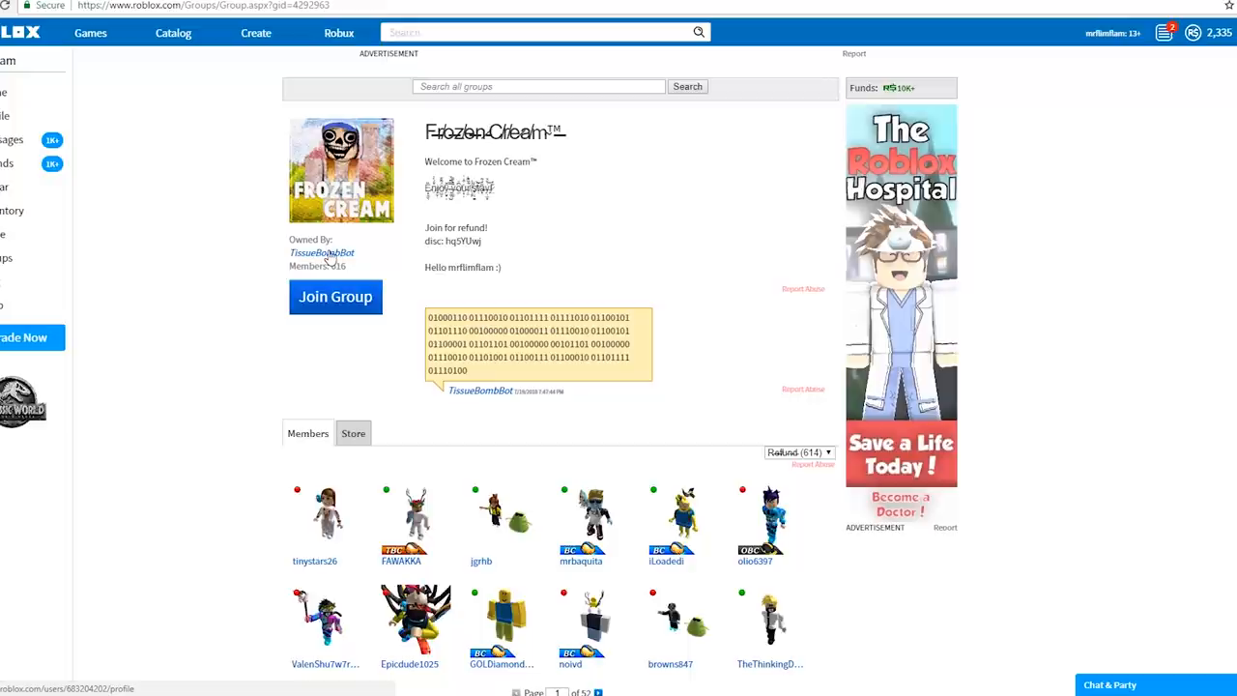
click(320, 252)
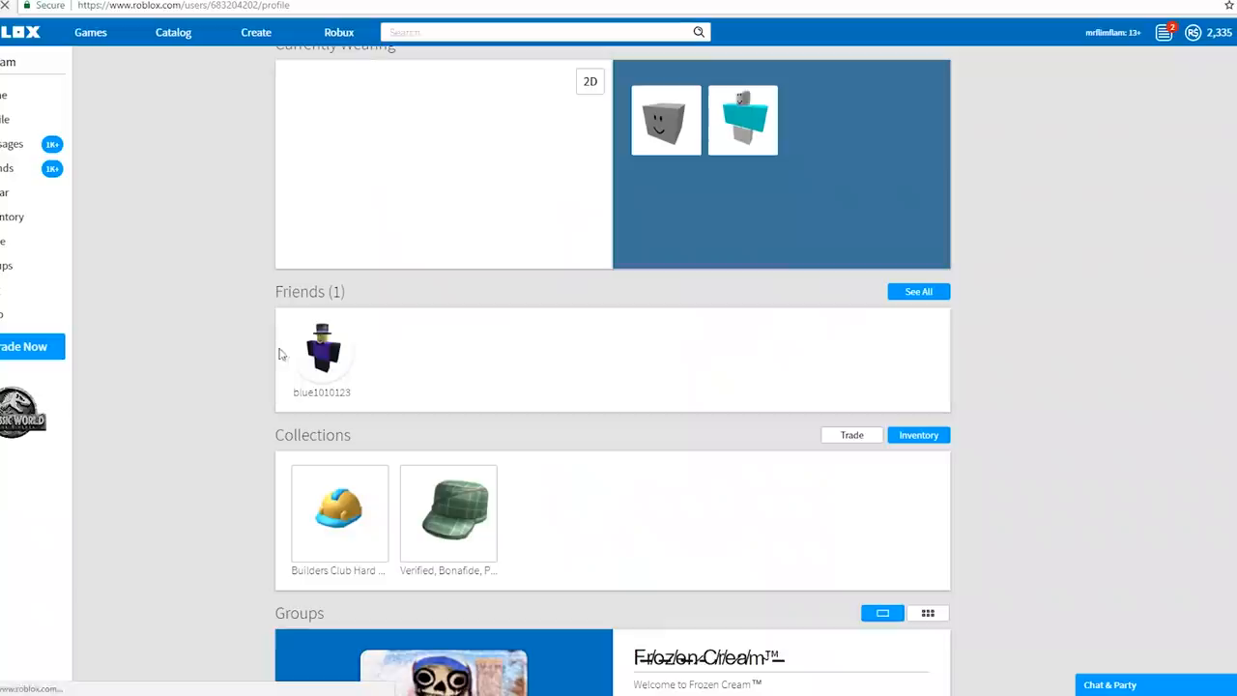
click(322, 348)
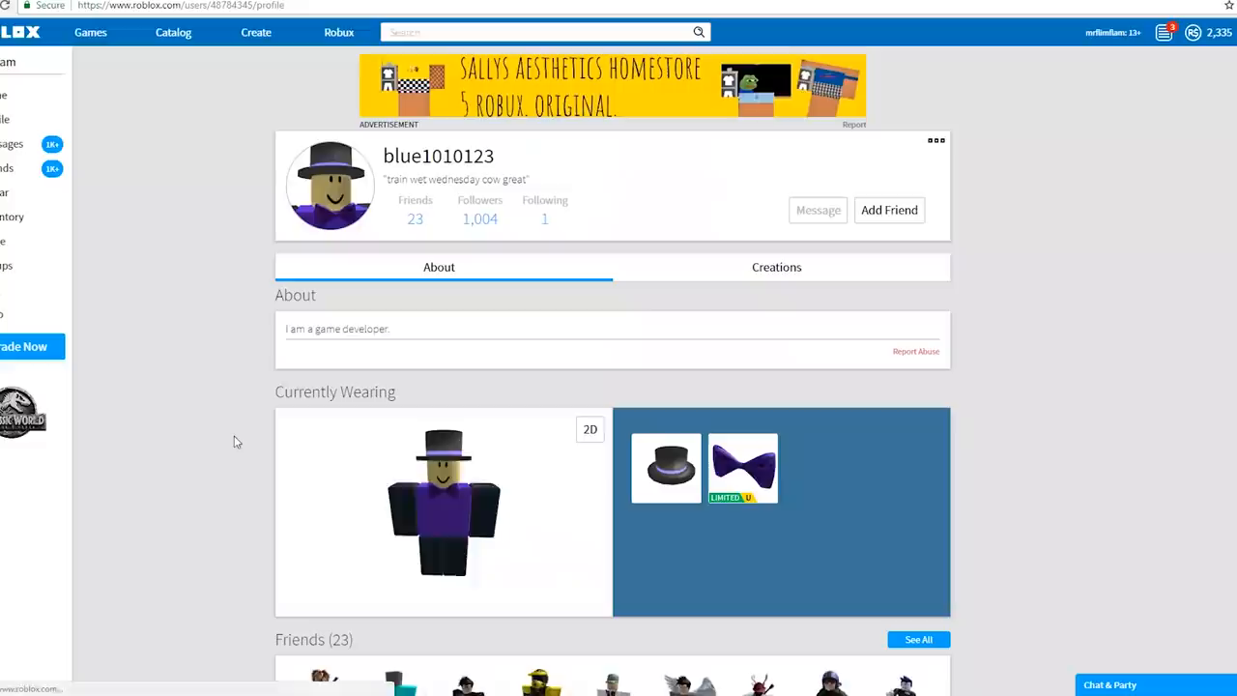
scroll(down, 3)
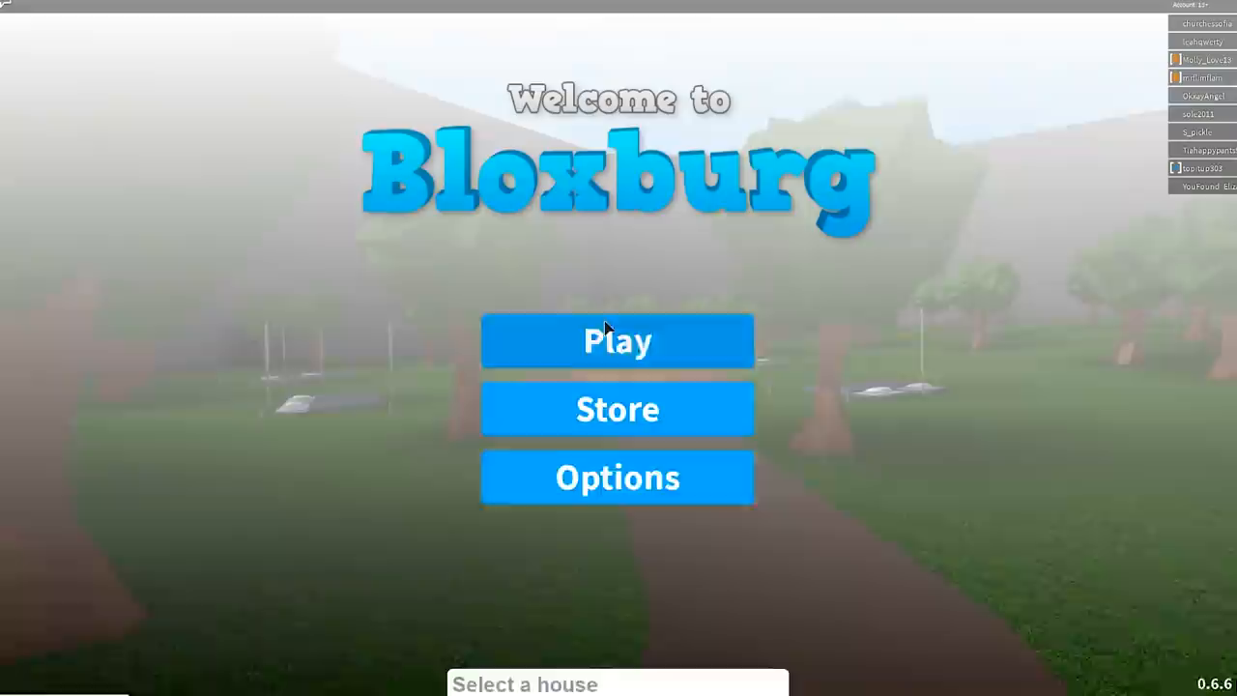
Step: Enter Bloxburg from the welcome screen and dismiss the Feeling Down popup
click(618, 341)
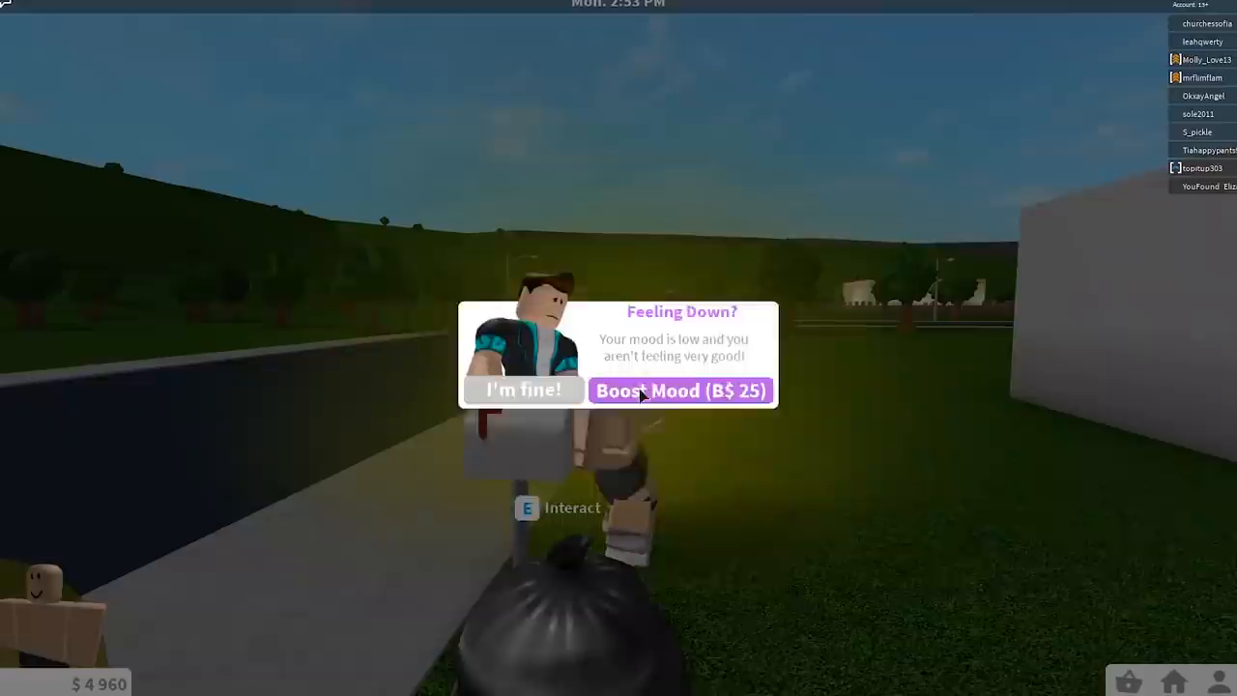
click(682, 390)
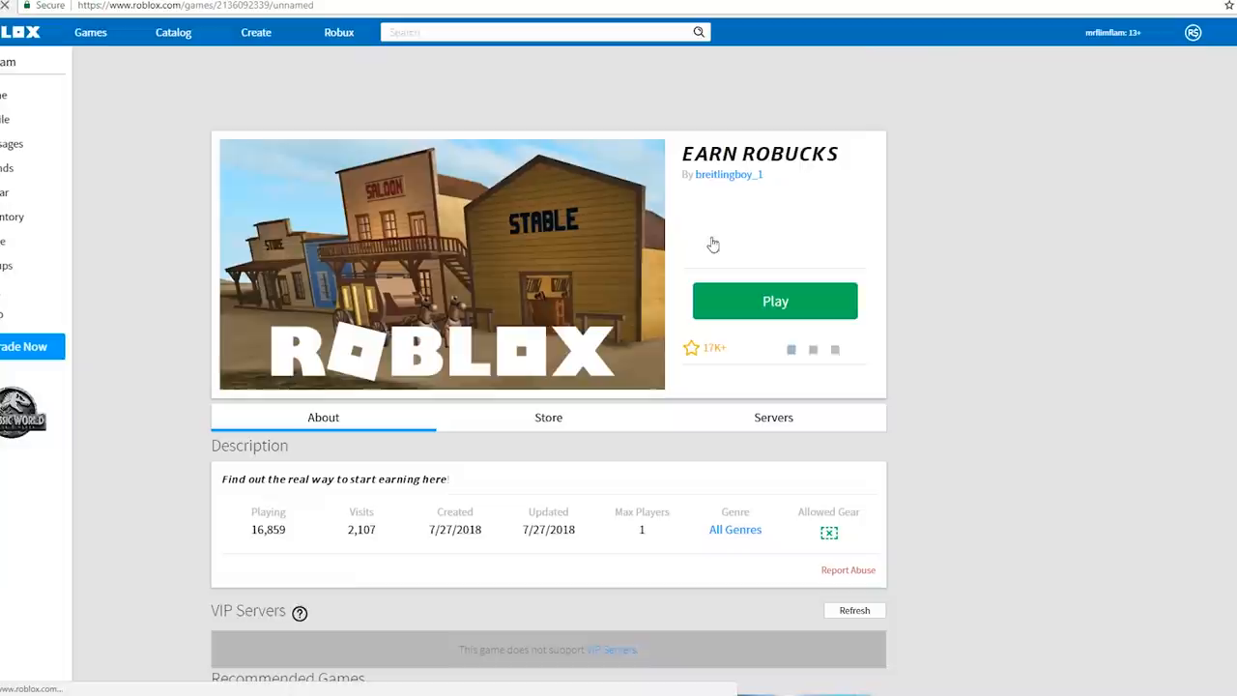
Step: Reopen the color-changing shirt from Frozen Cream, then the group and owner TissueBombBot
click(774, 300)
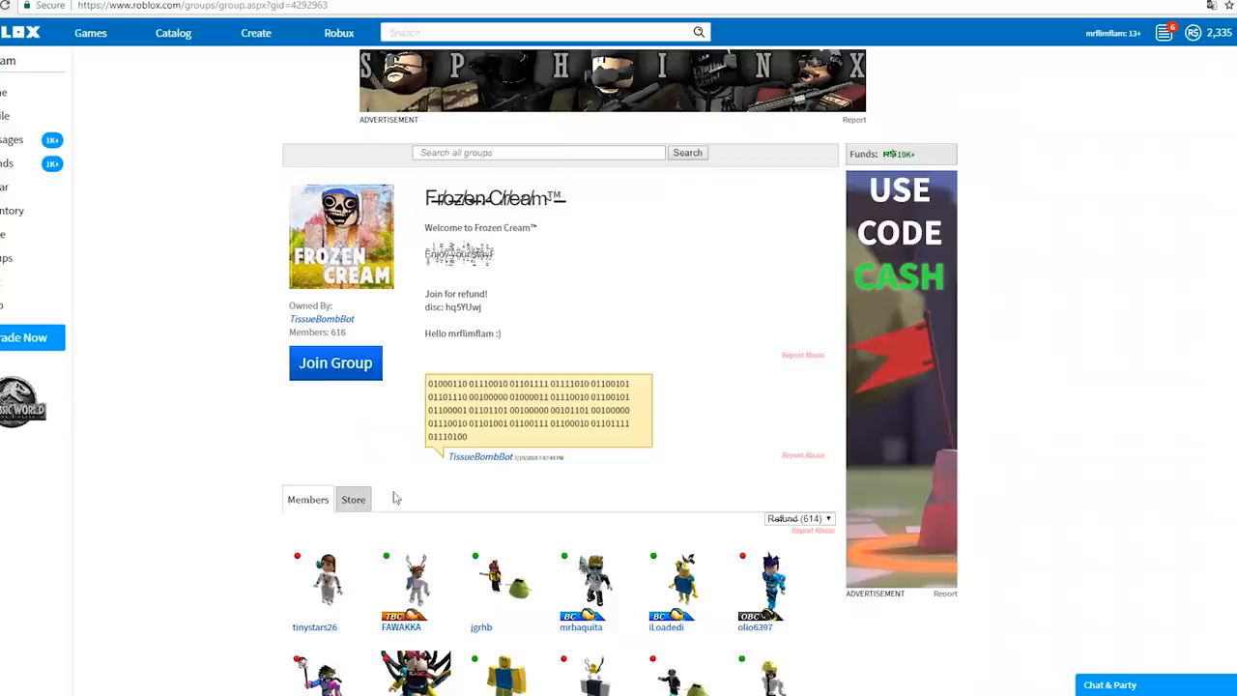
click(352, 499)
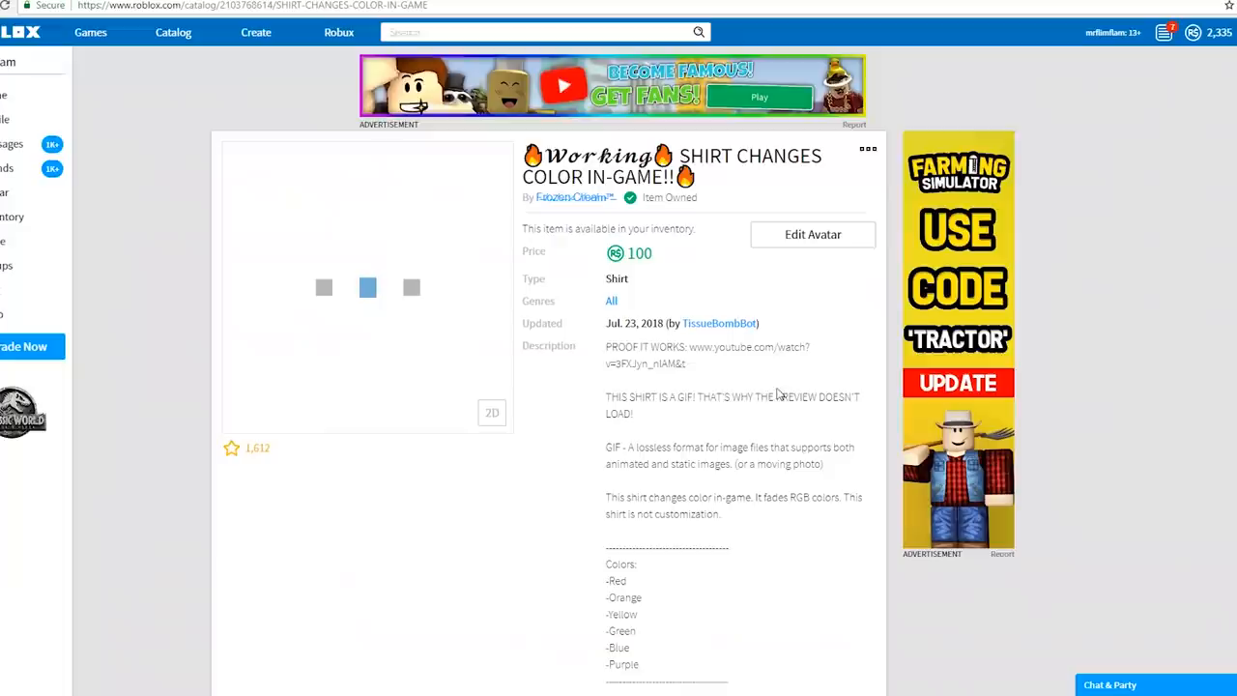
click(570, 197)
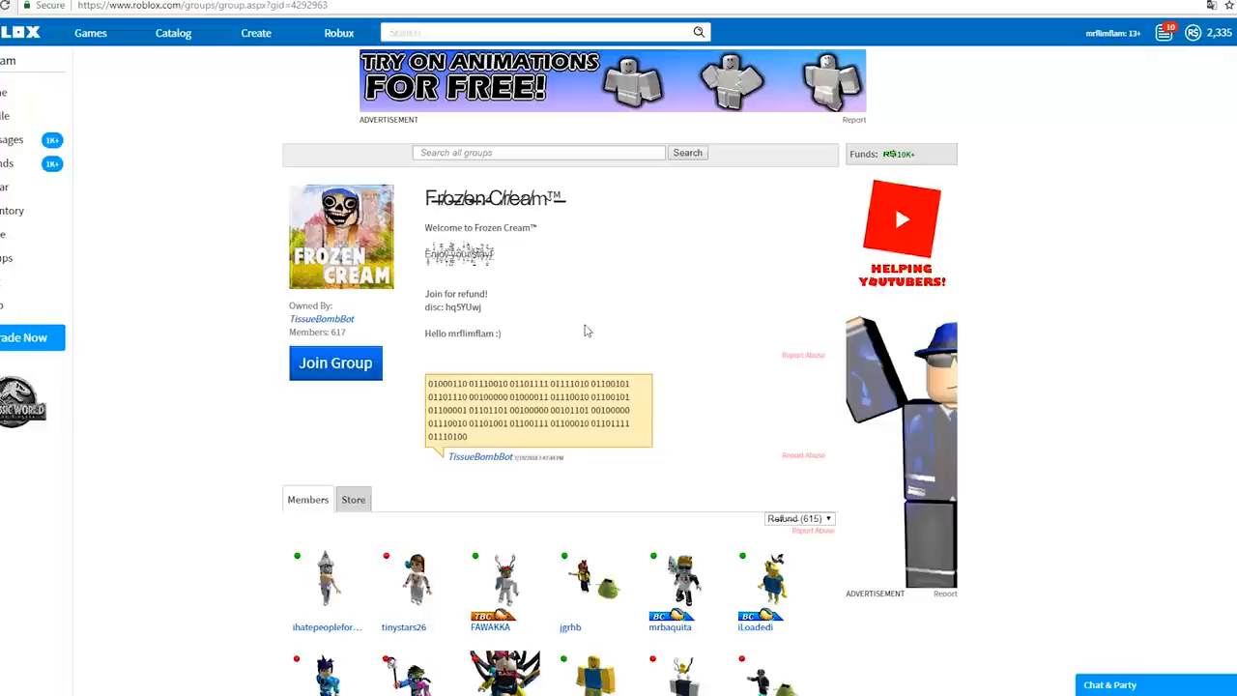
mouse_move(321, 319)
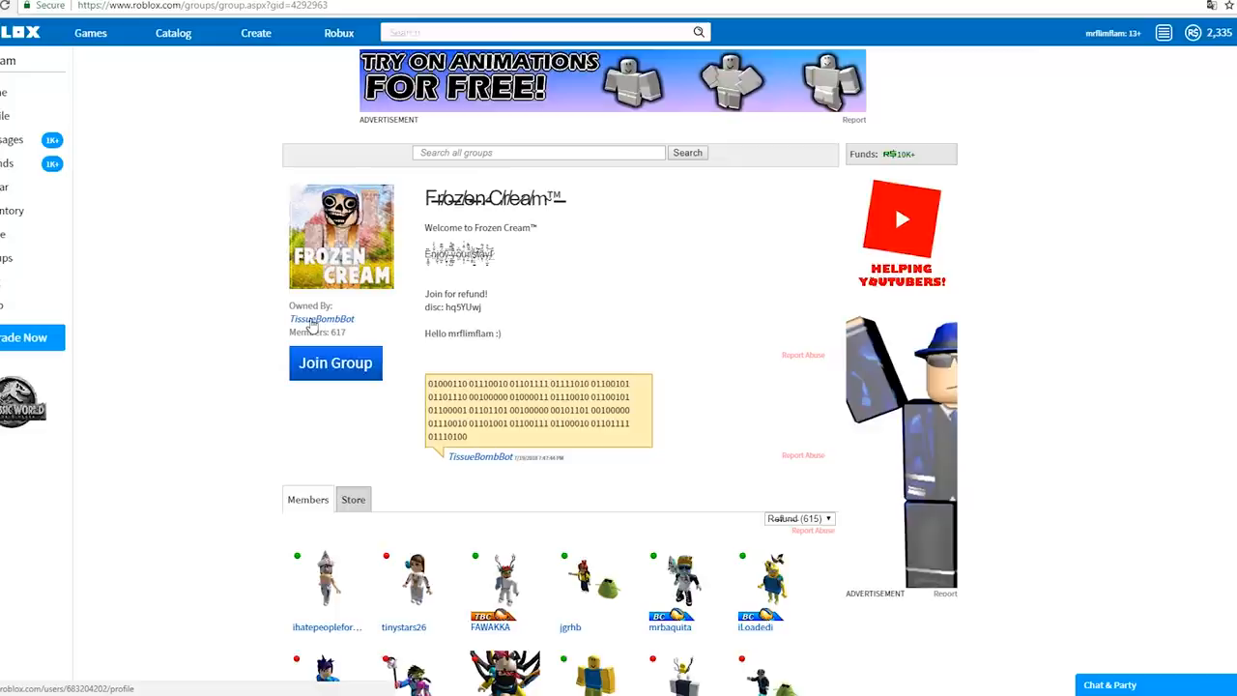
click(320, 319)
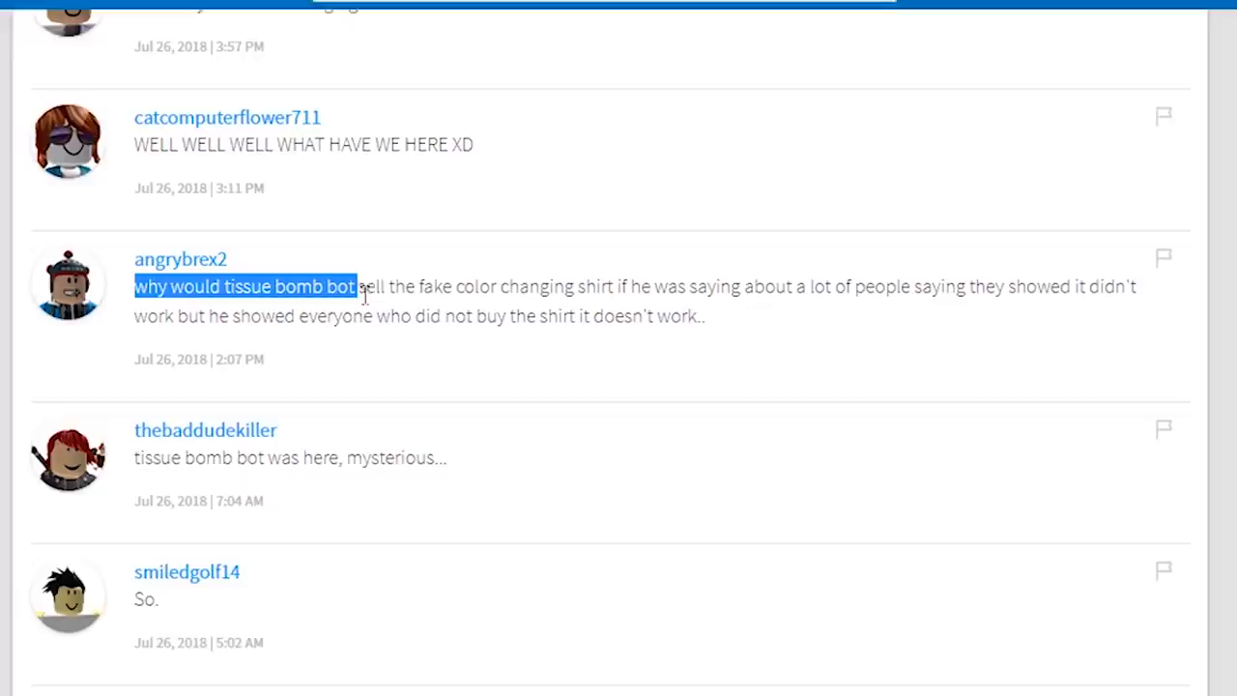
Step: Open the shirt's proof video and skip to a later point in the gameplay
right_click(943, 287)
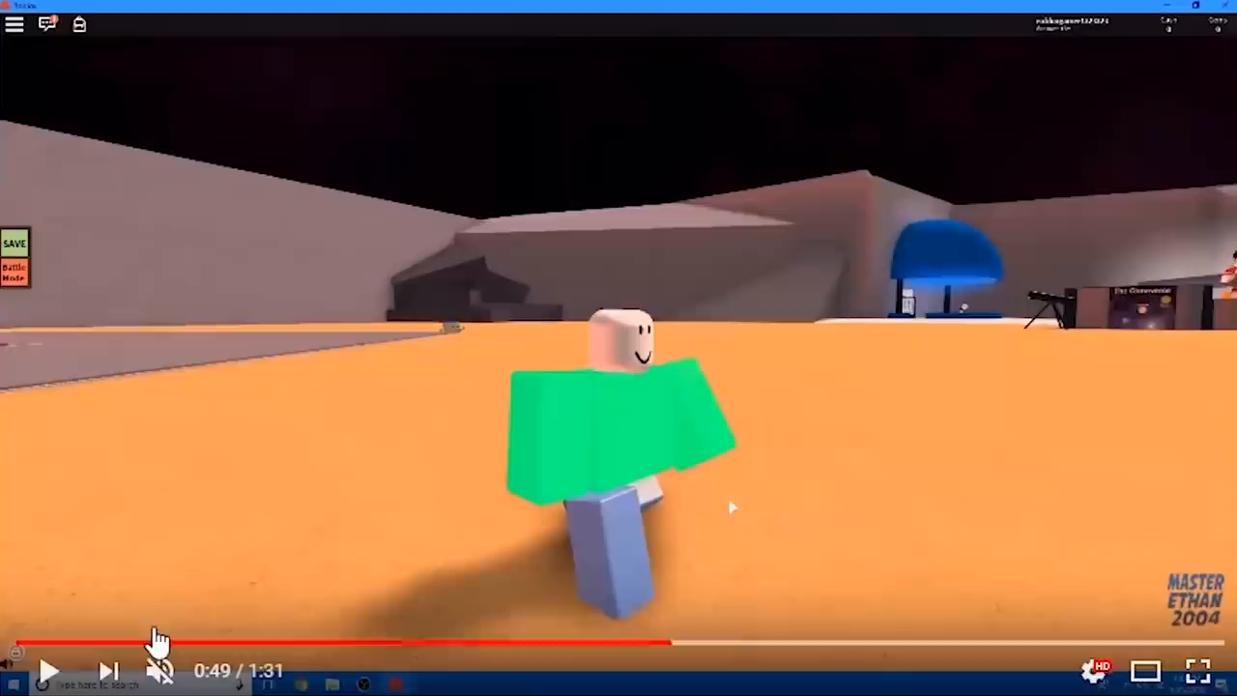
click(305, 641)
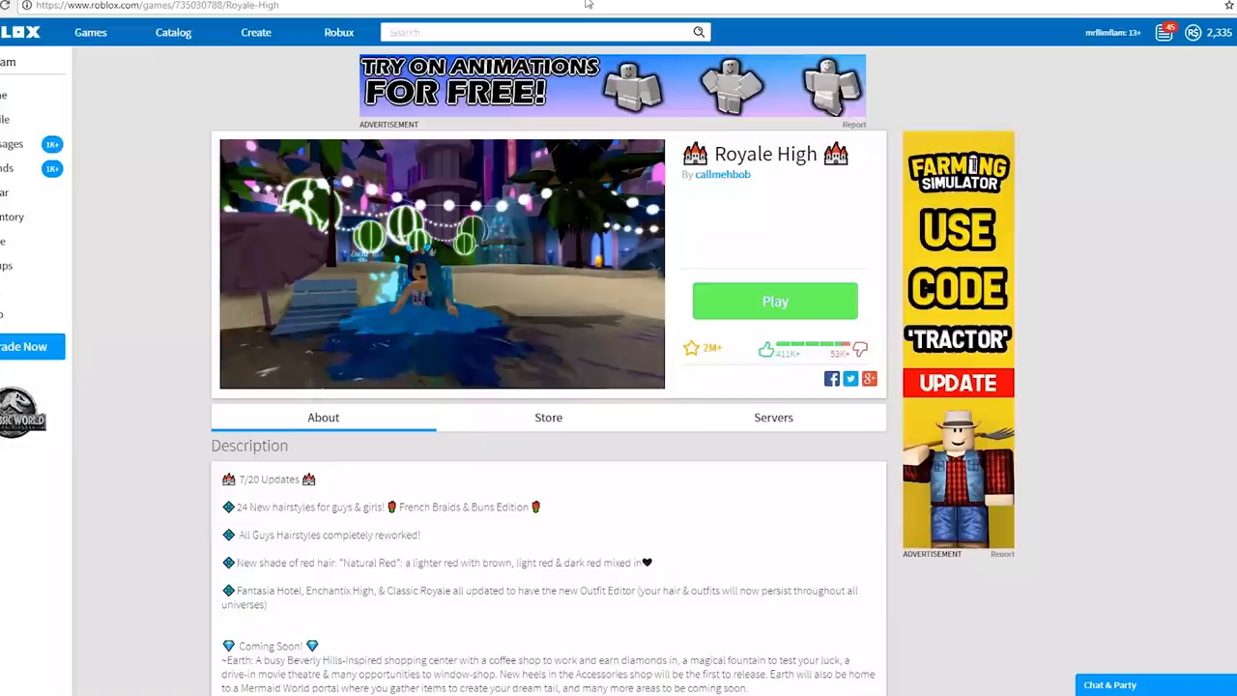
Step: Launch the Royale High game from its page
click(774, 301)
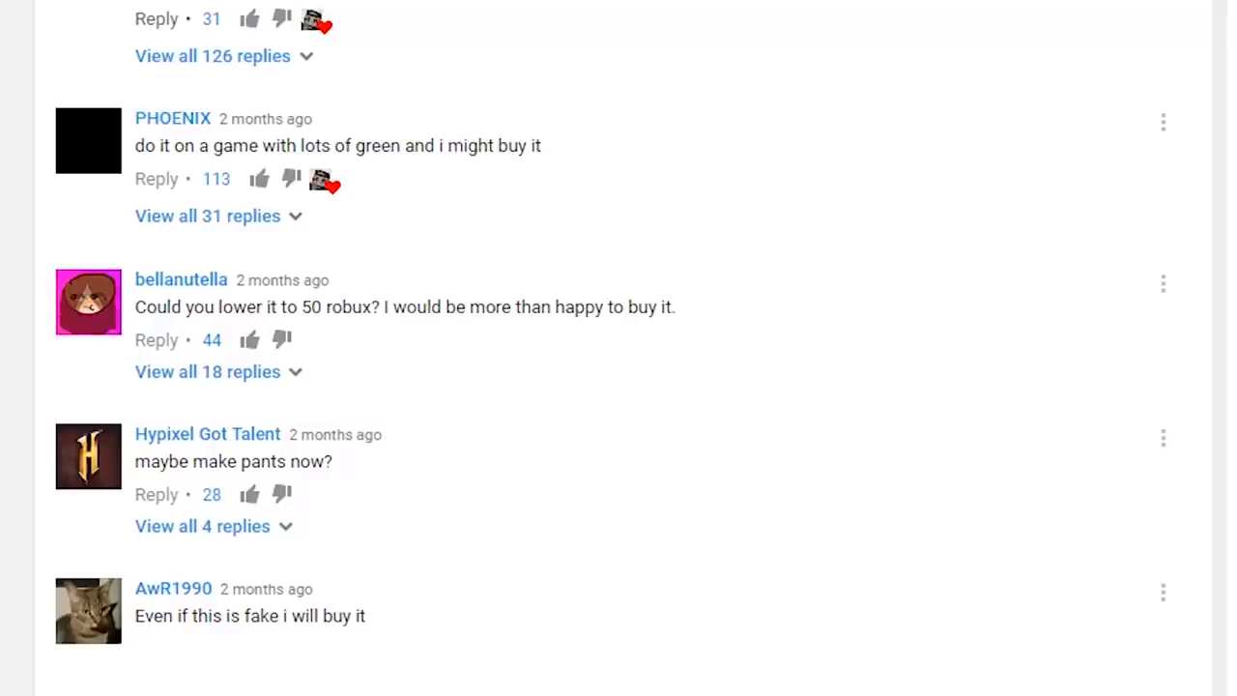
scroll(down, 3)
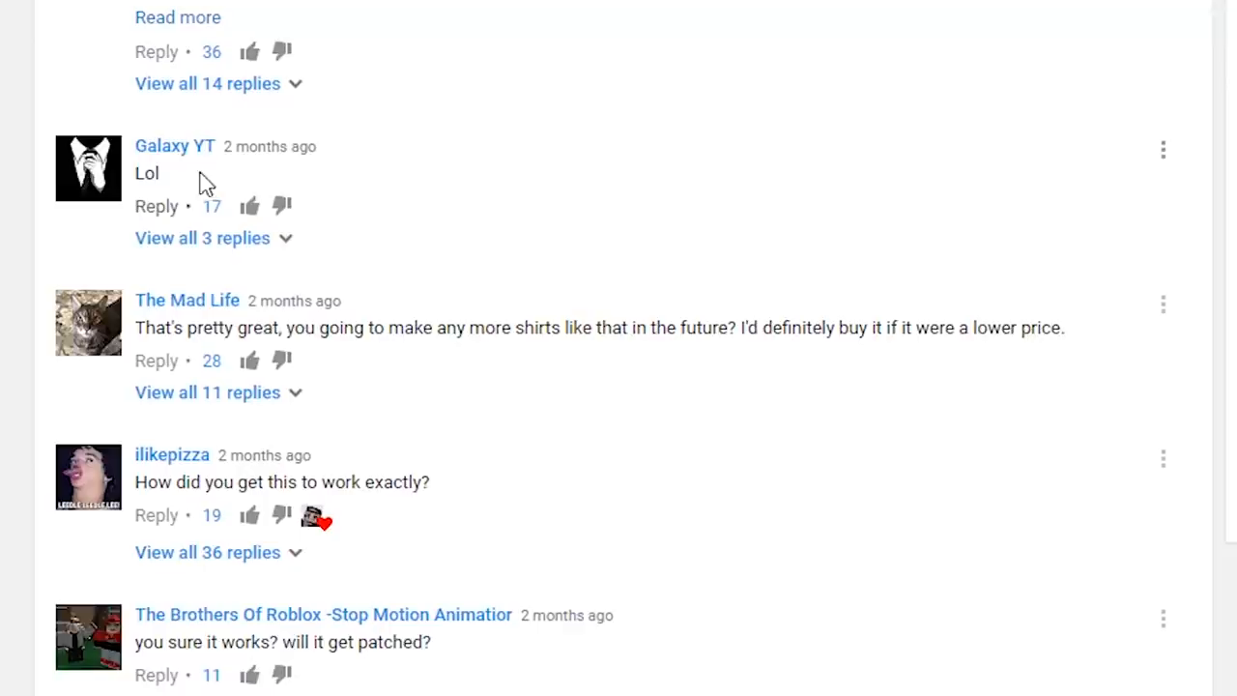
scroll(down, 3)
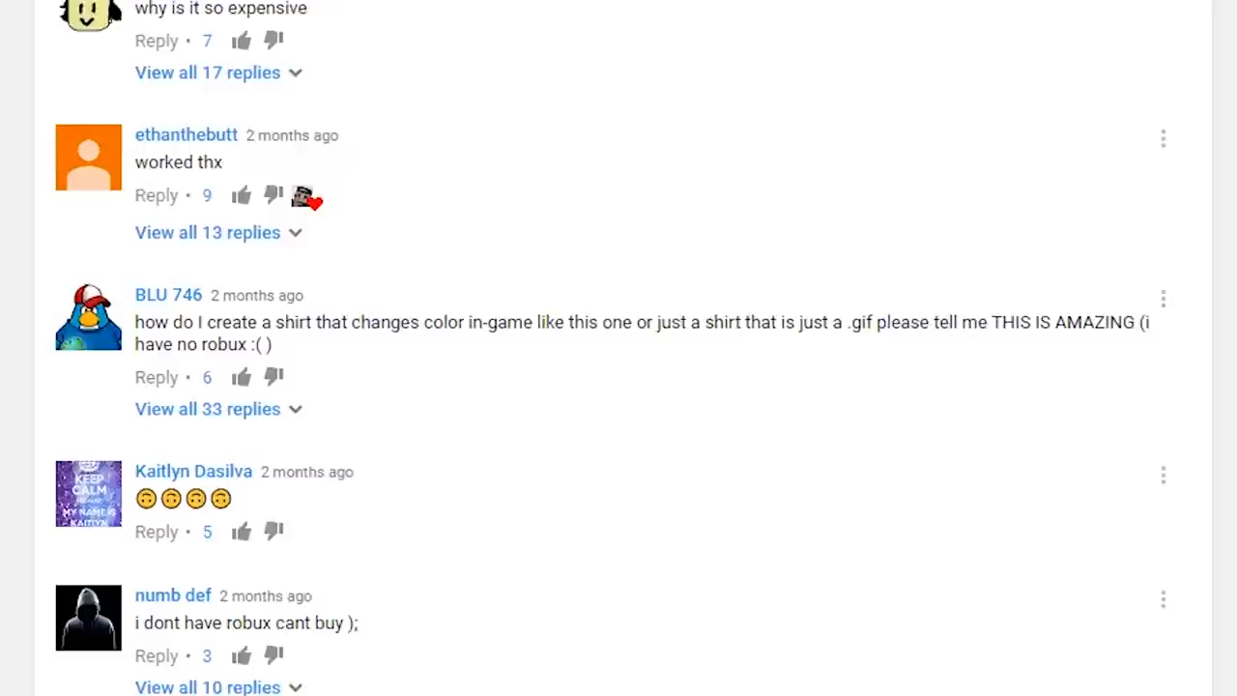
scroll(up, 3)
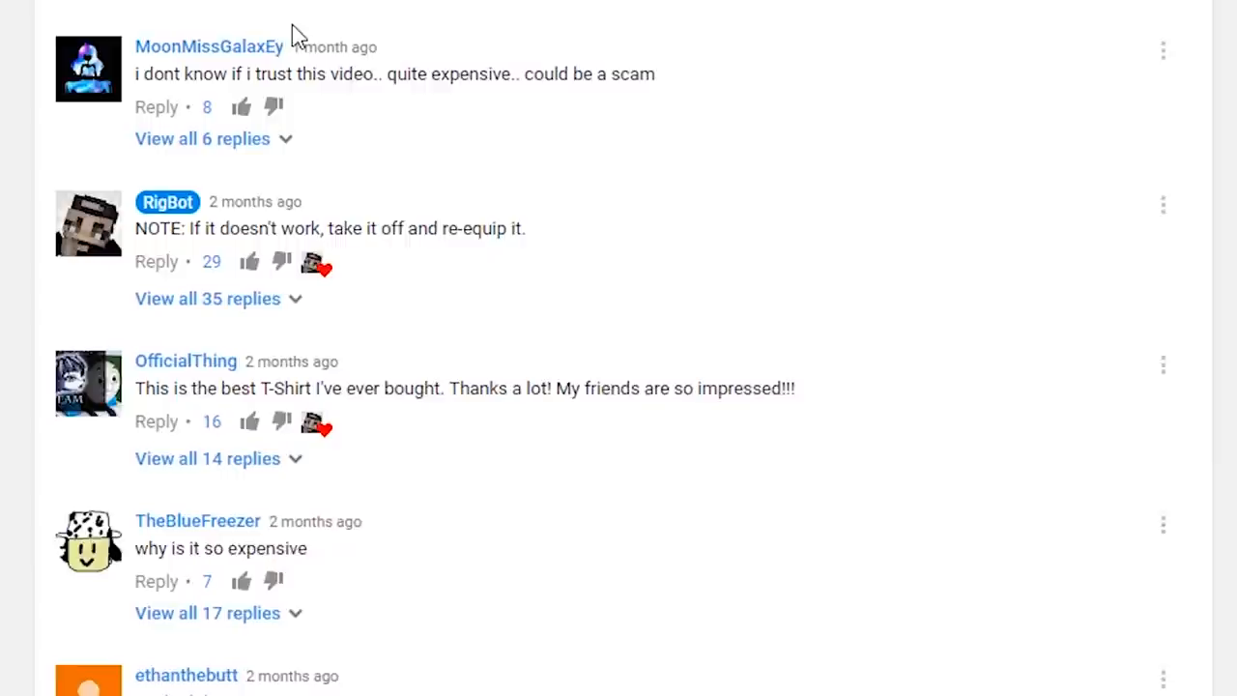
scroll(down, 3)
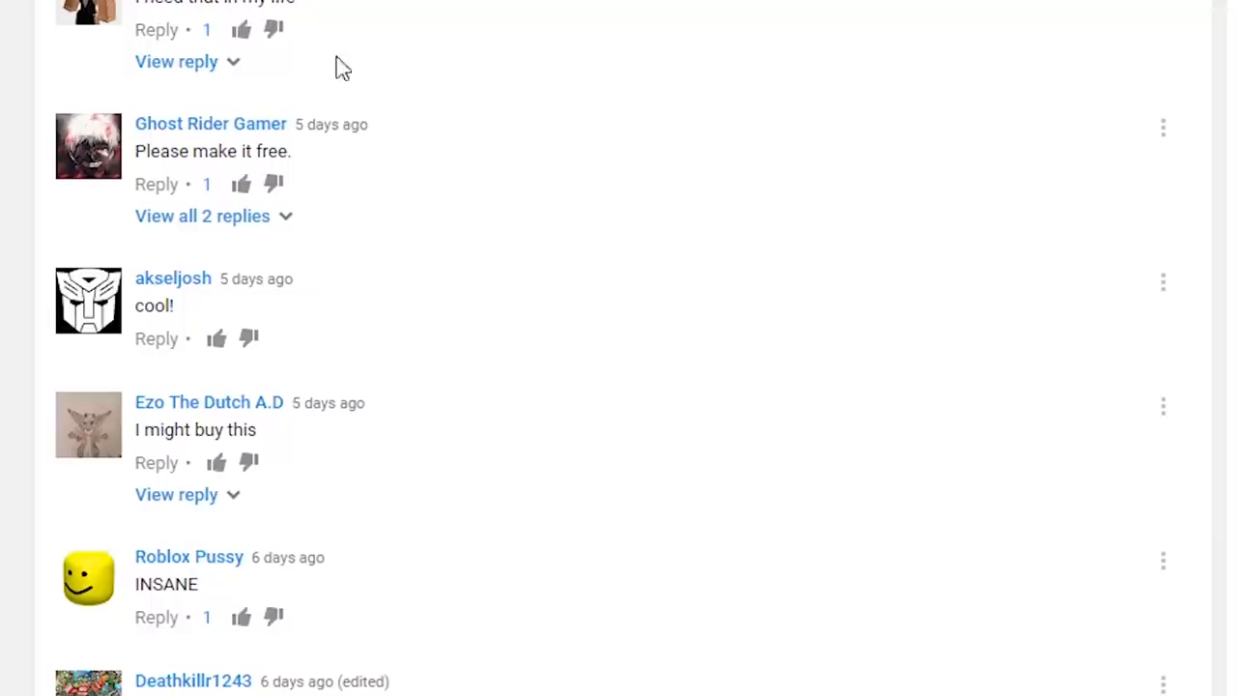
scroll(down, 3)
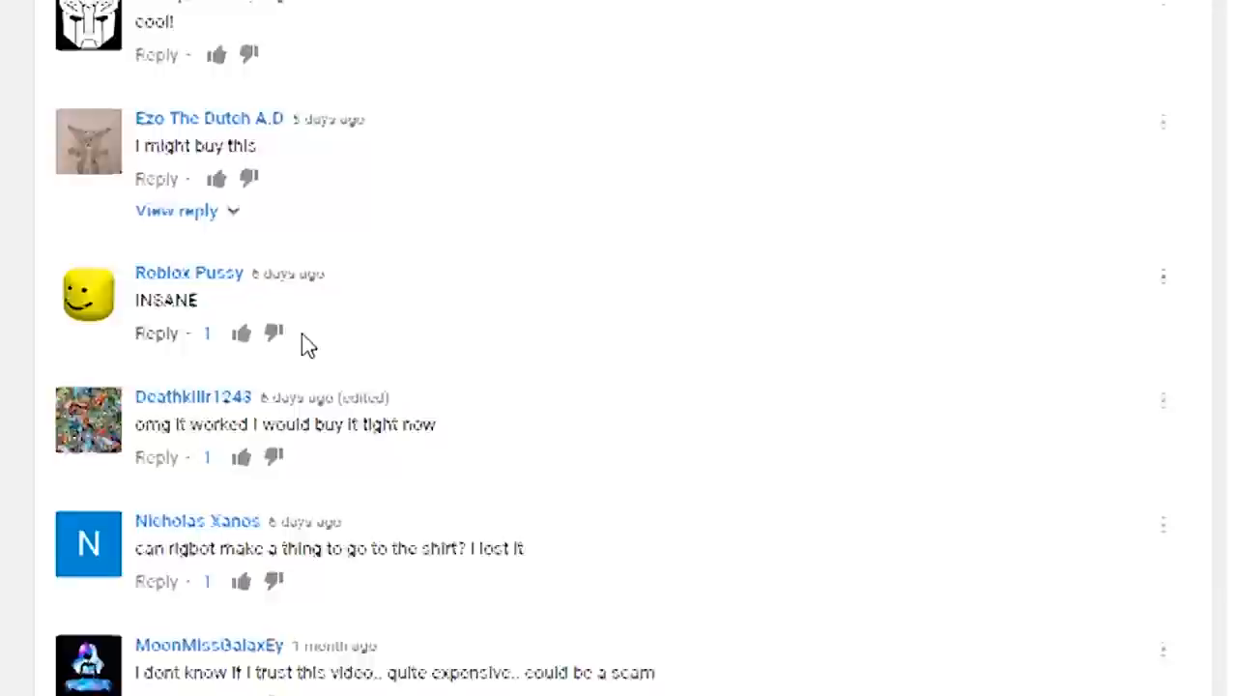
scroll(down, 3)
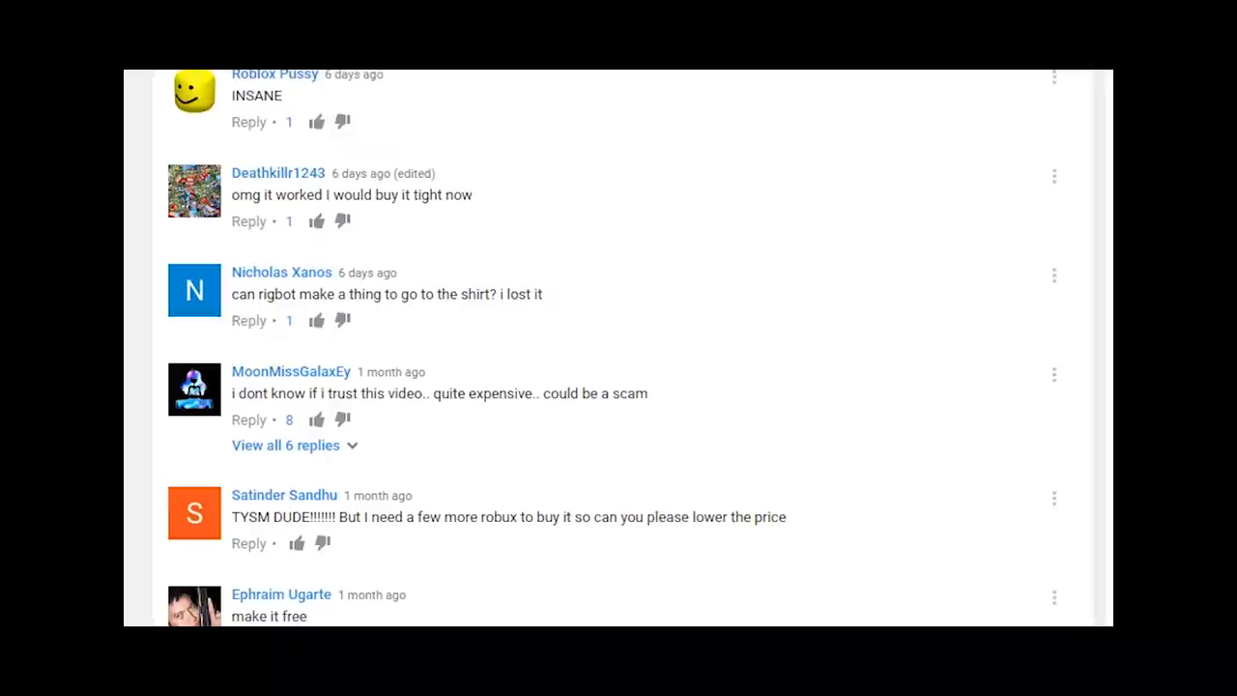
scroll(up, 3)
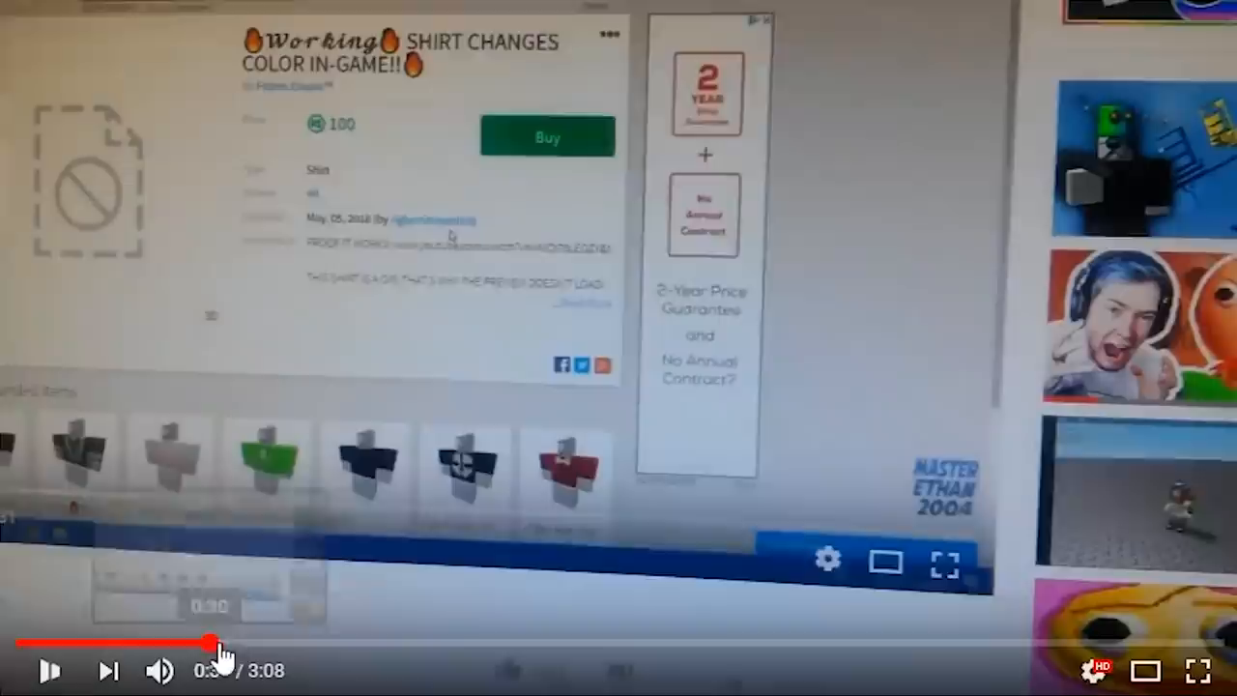
Step: Skip the second proof video ahead to about 0:48, showing the listing's price
drag(218, 642, 329, 643)
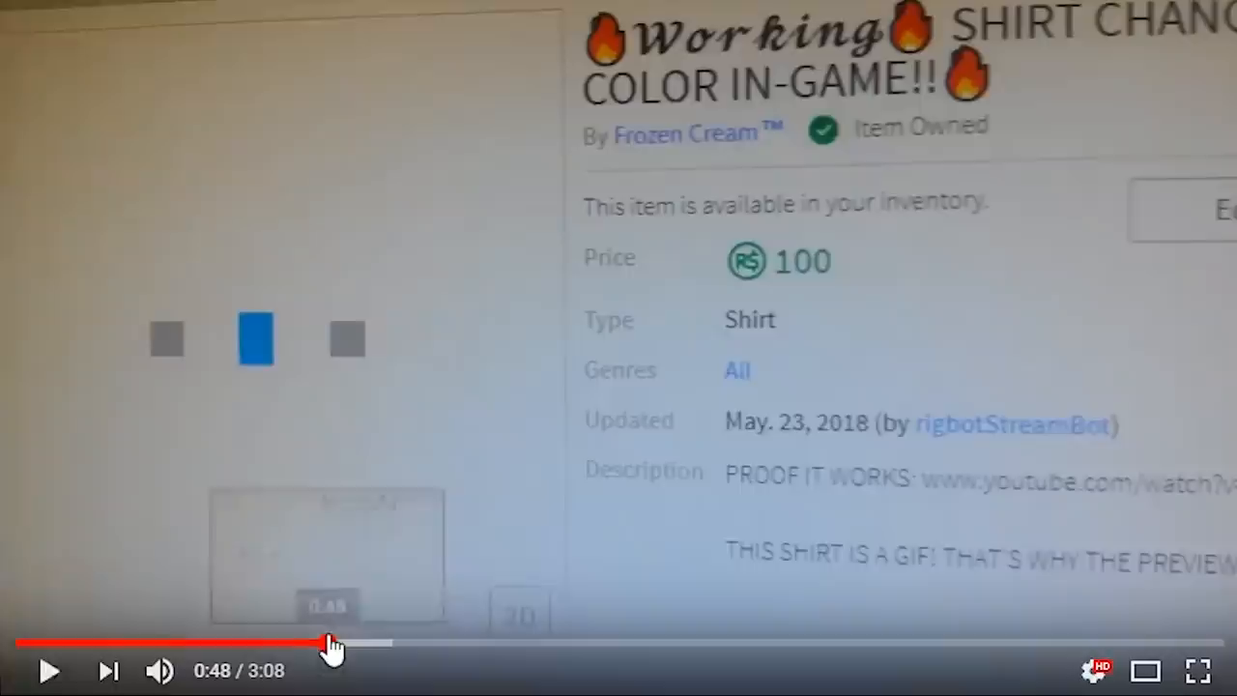